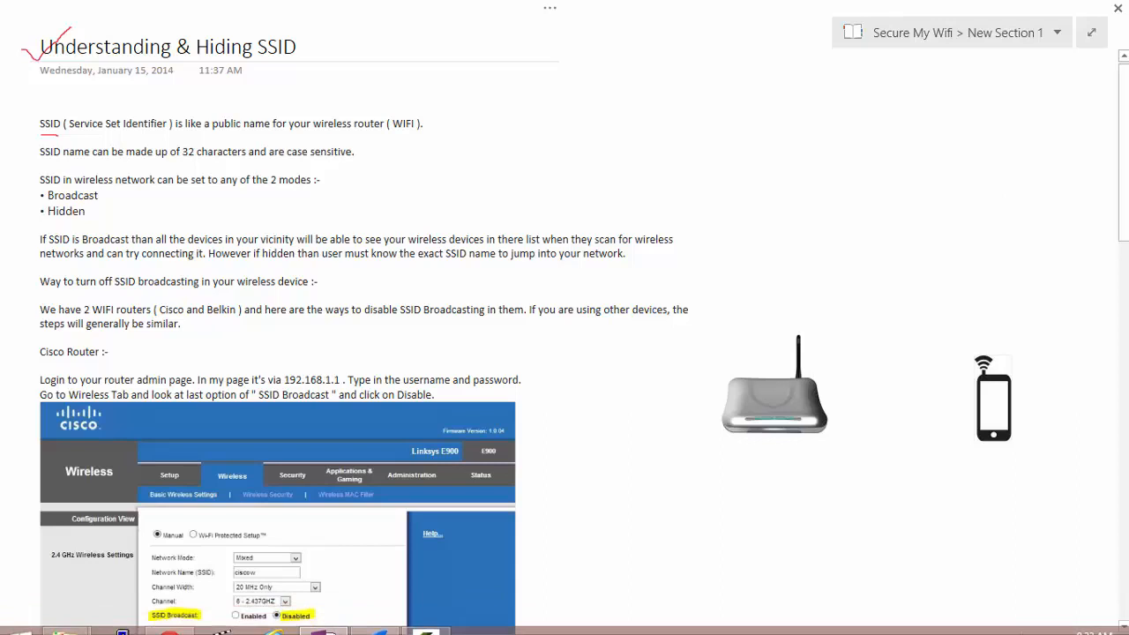
# Show the nearby Wi-Fi networks from the system tray and scroll through the list.
pyautogui.click(991, 617)
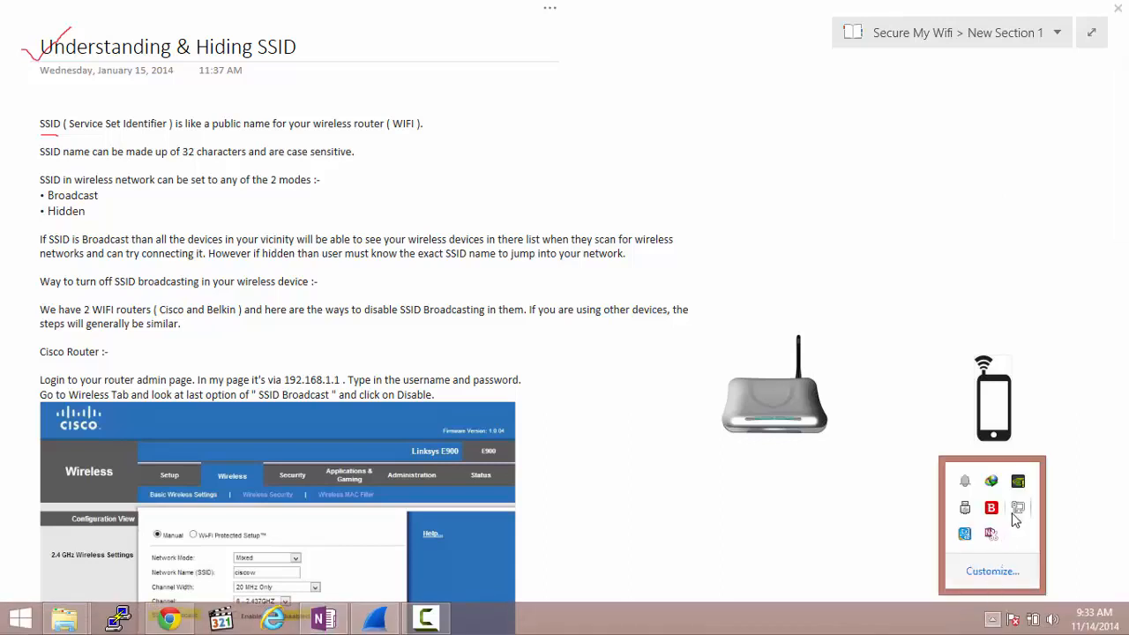
pyautogui.click(1031, 619)
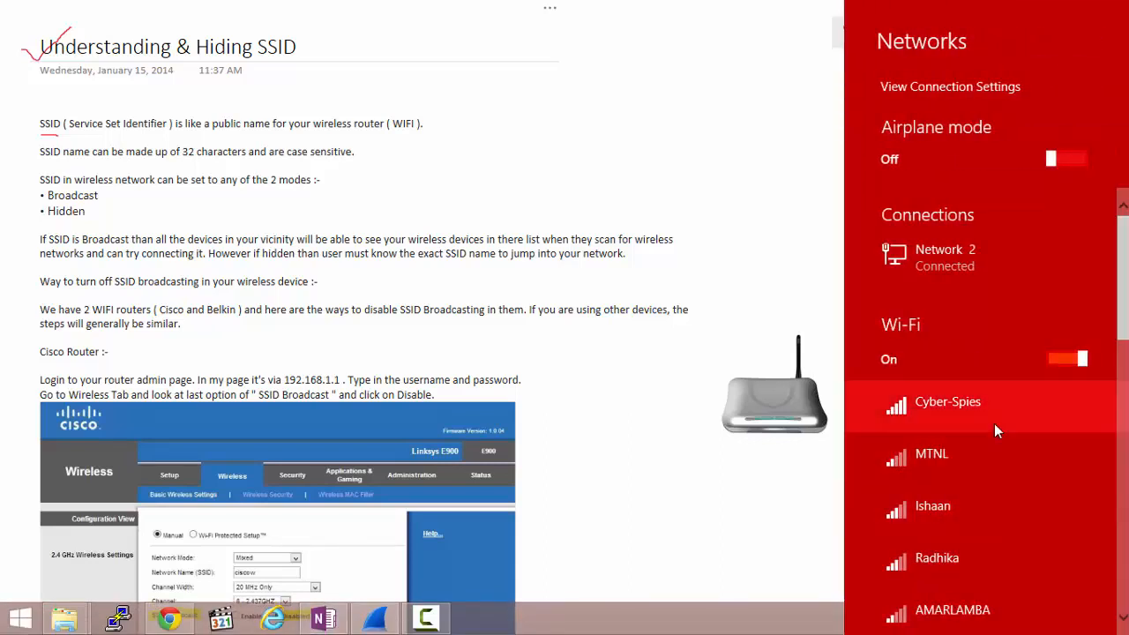
pyautogui.scroll(-3)
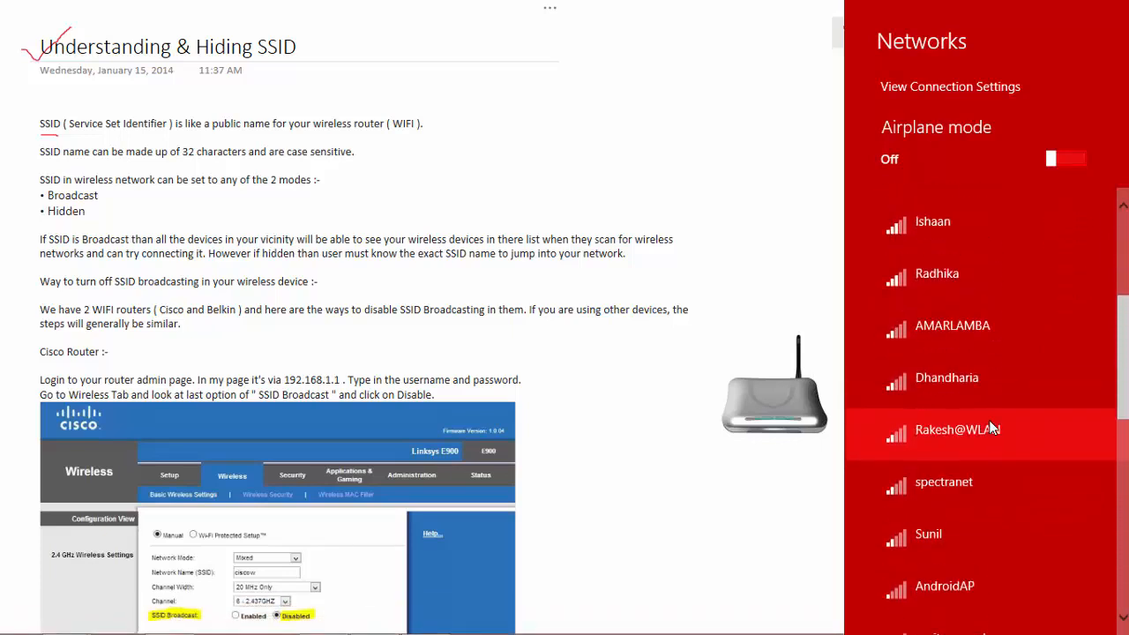
pyautogui.click(1065, 275)
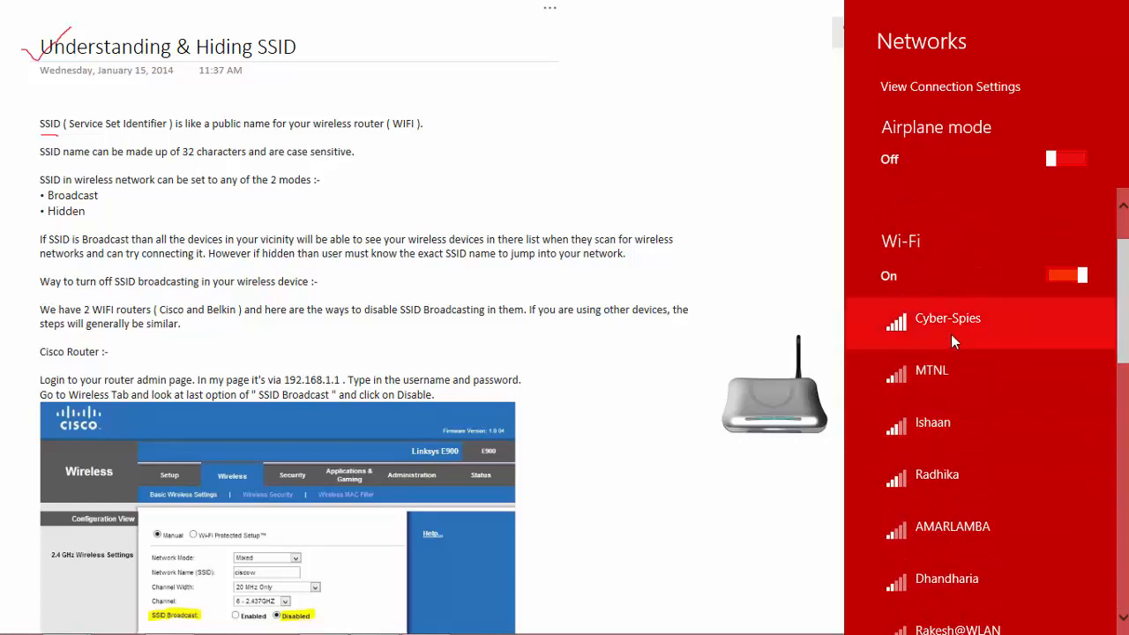
pyautogui.moveTo(942, 335)
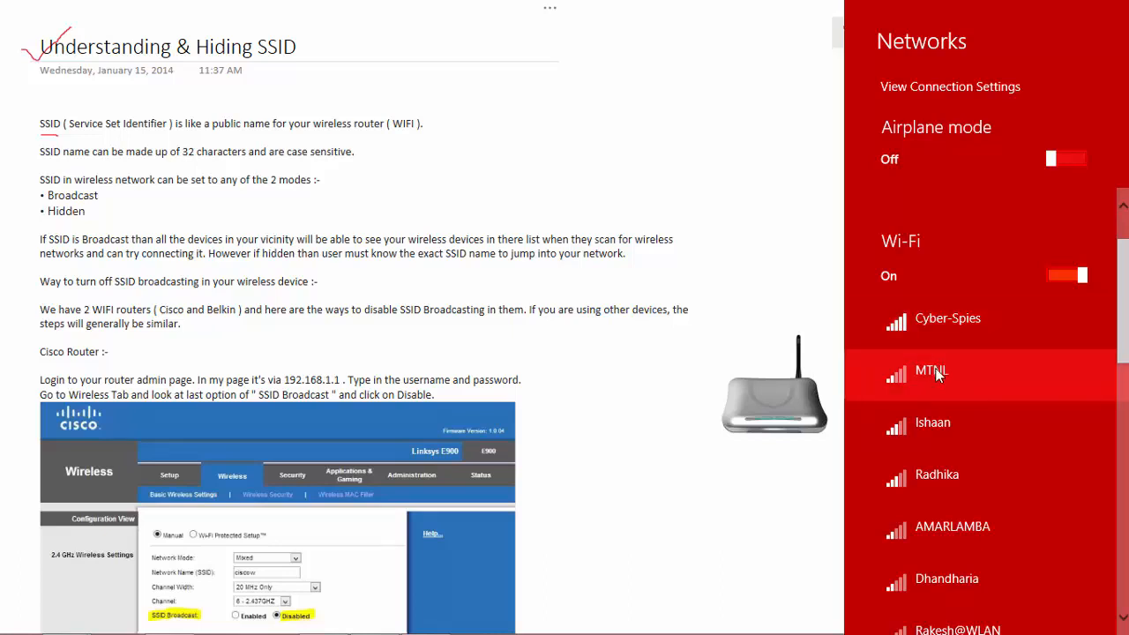
pyautogui.moveTo(952, 474)
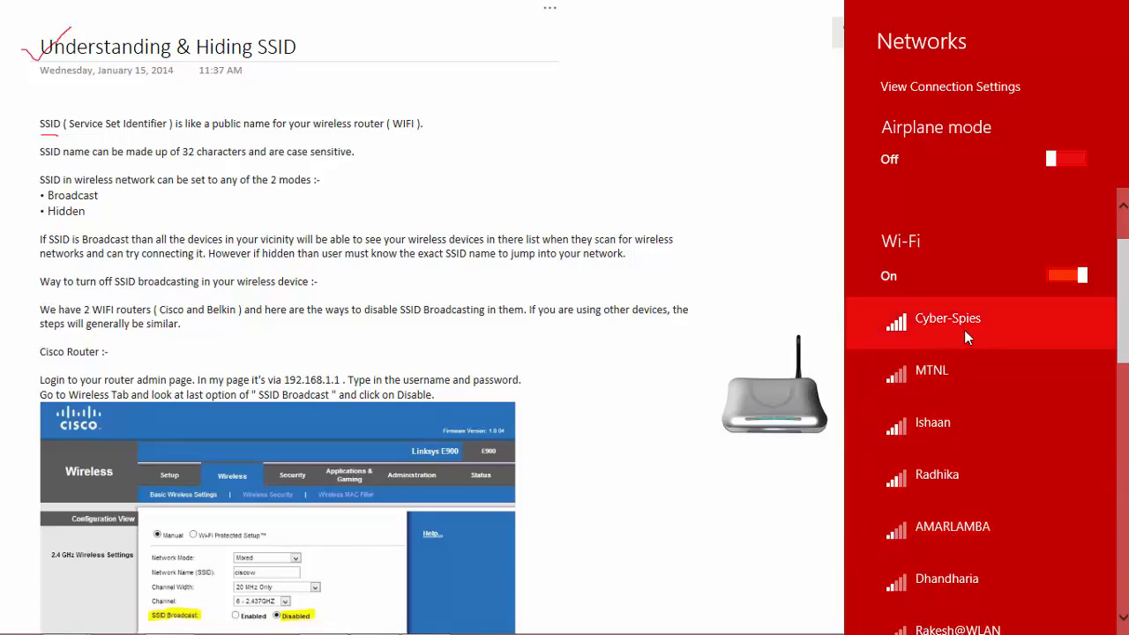
pyautogui.moveTo(888, 338)
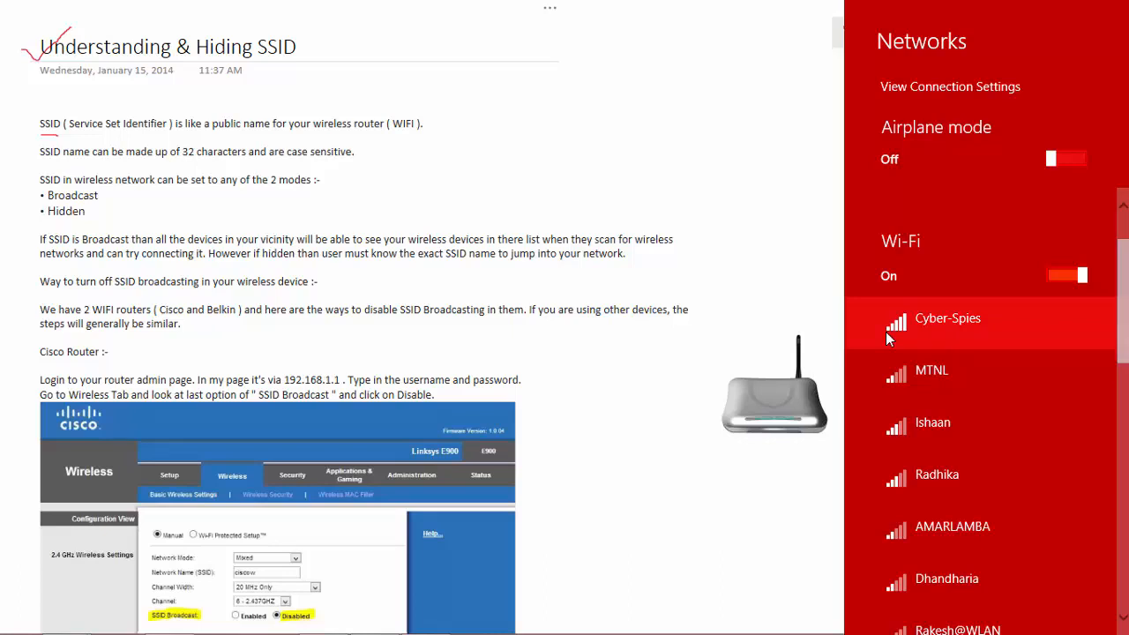
pyautogui.moveTo(951, 343)
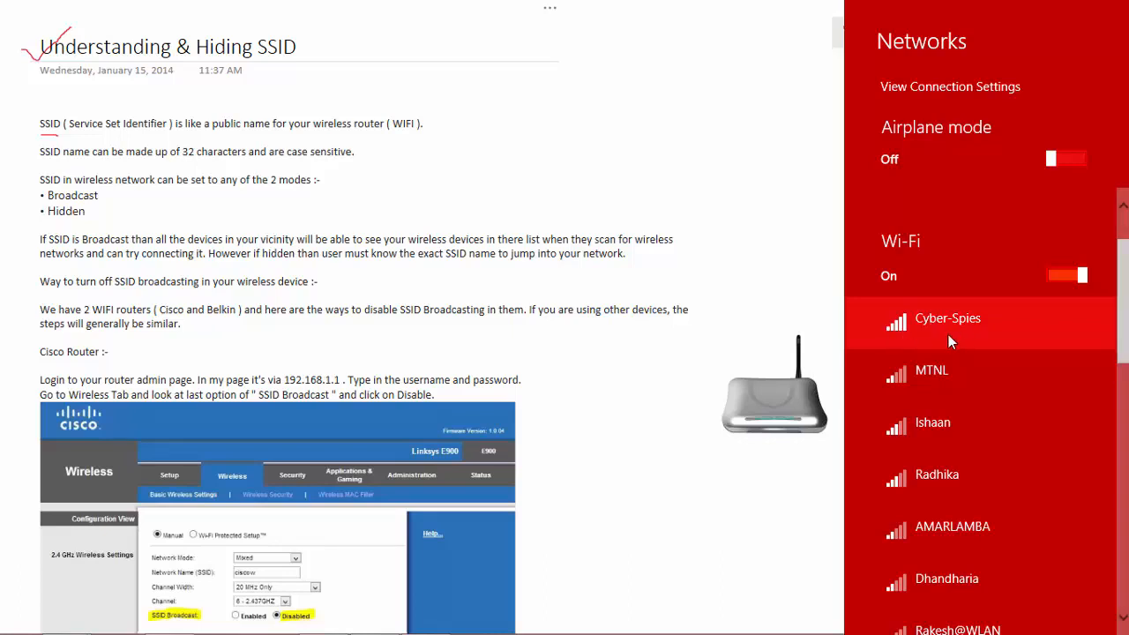
pyautogui.moveTo(944, 331)
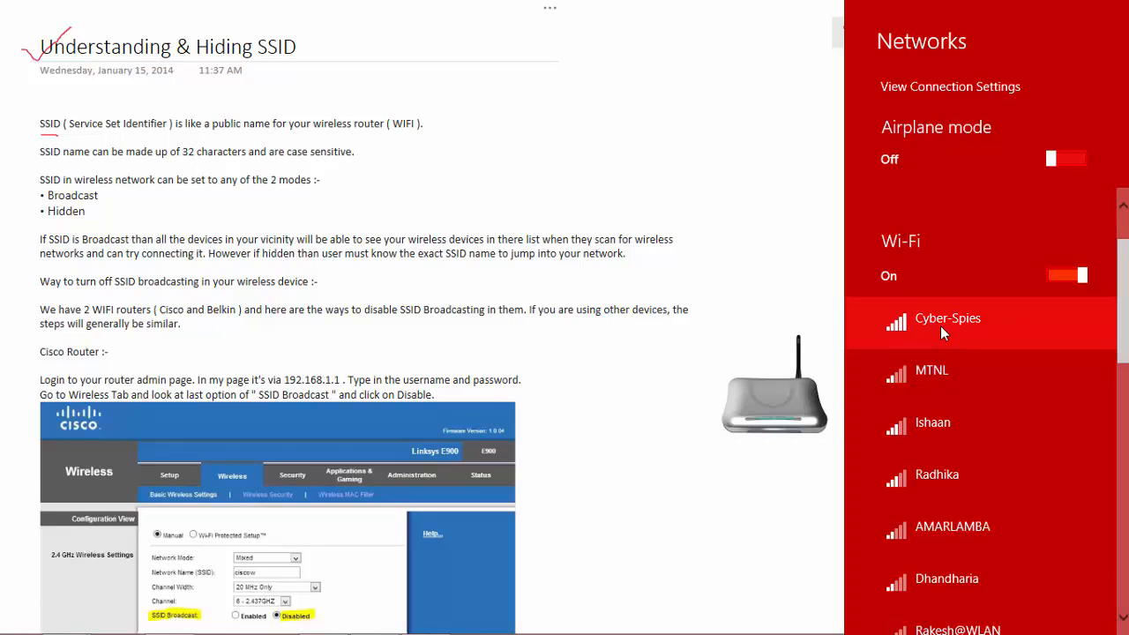
pyautogui.moveTo(928, 336)
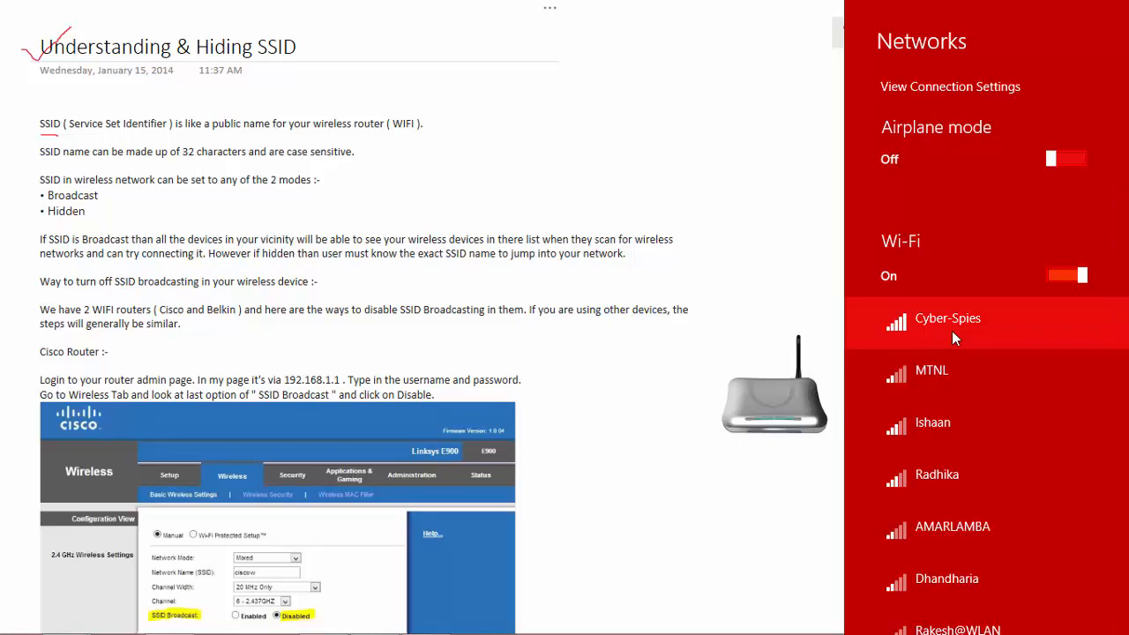
pyautogui.moveTo(820, 384)
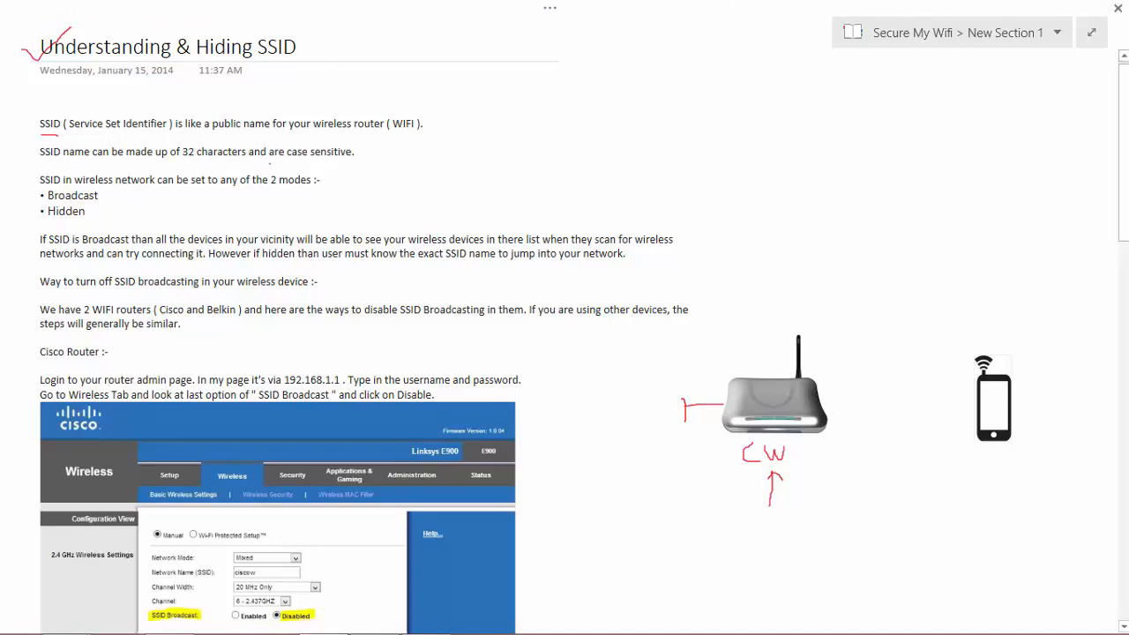
# Draw a red ink arrow pointing up beneath the router picture.
pyautogui.moveTo(192, 162); pyautogui.dragTo(273, 163)
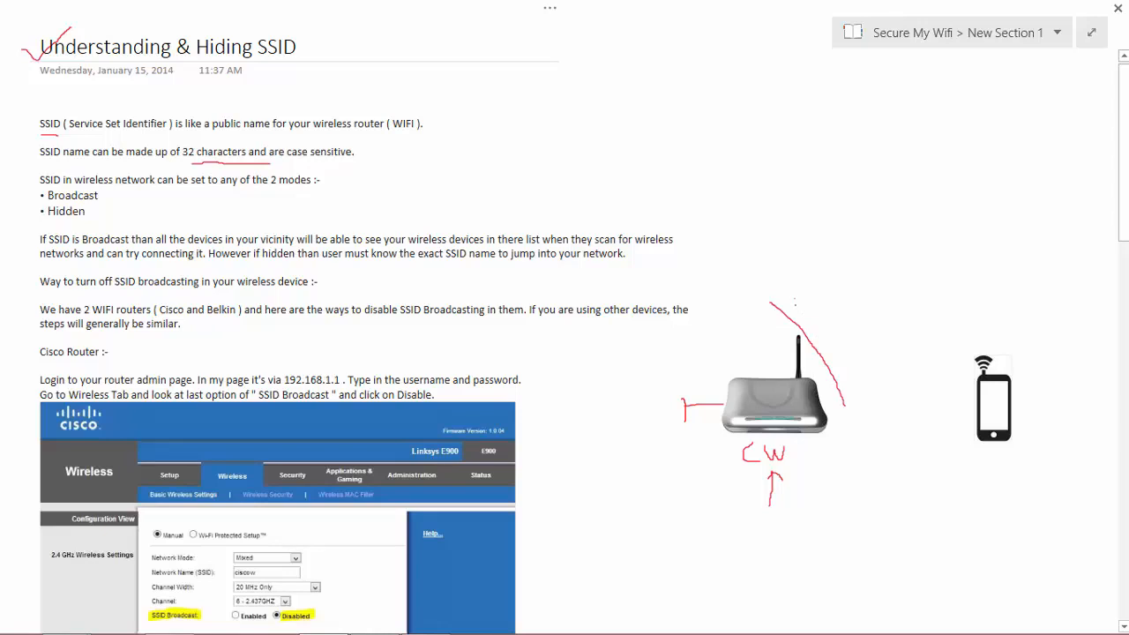
# Draw red signal-wave arcs radiating from the router across to the phone.
pyautogui.moveTo(798, 303); pyautogui.dragTo(864, 402)
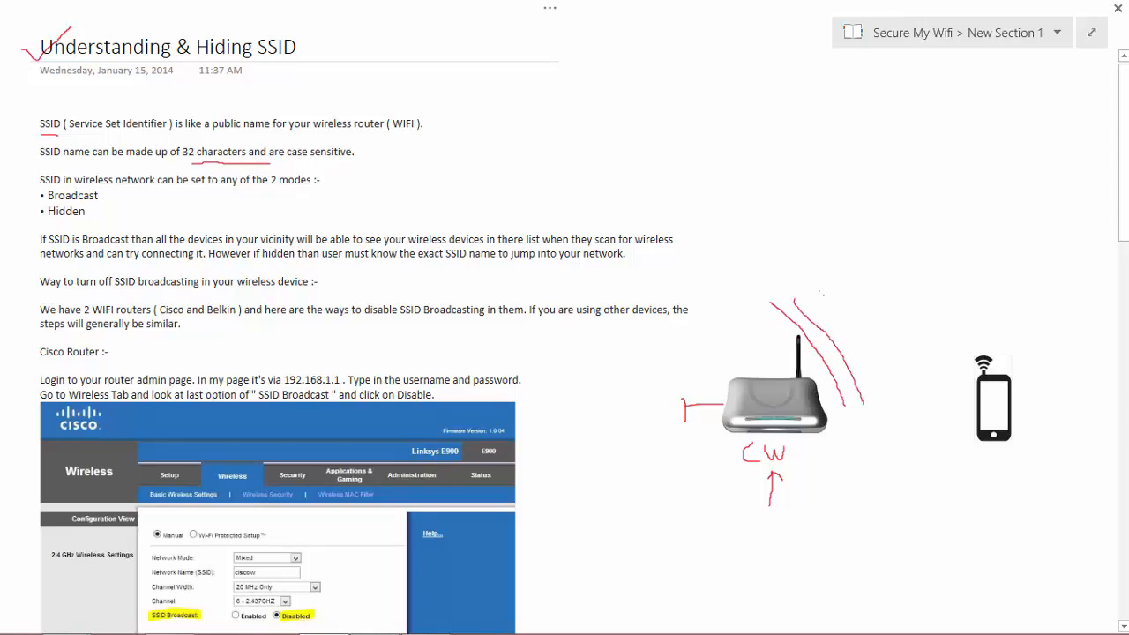
pyautogui.moveTo(820, 292); pyautogui.dragTo(896, 402)
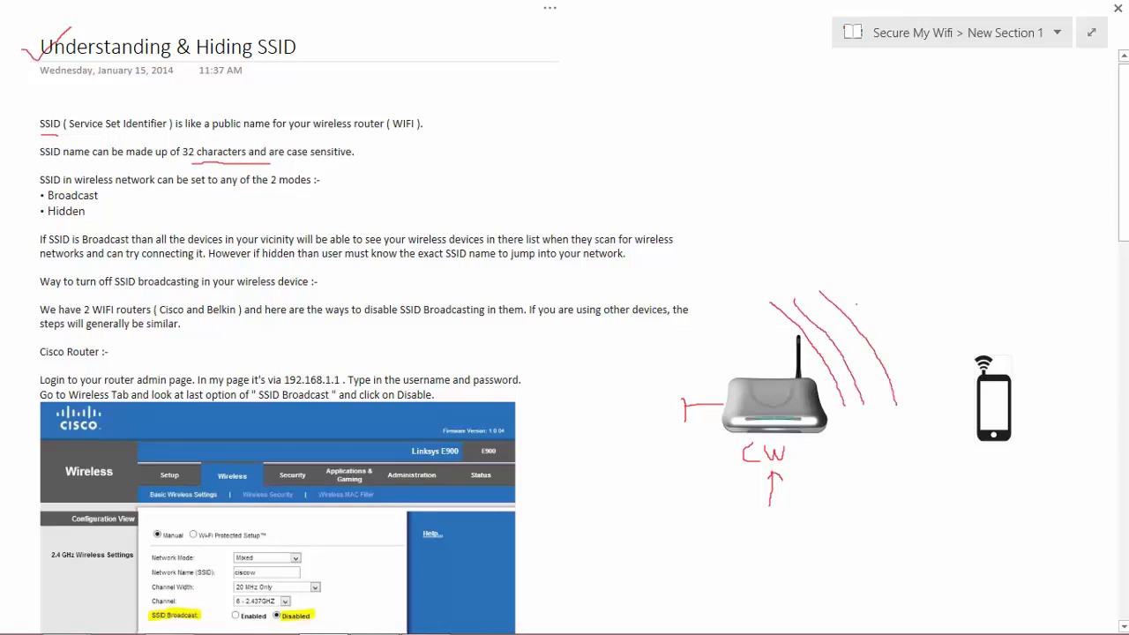
pyautogui.moveTo(882, 282); pyautogui.dragTo(926, 391)
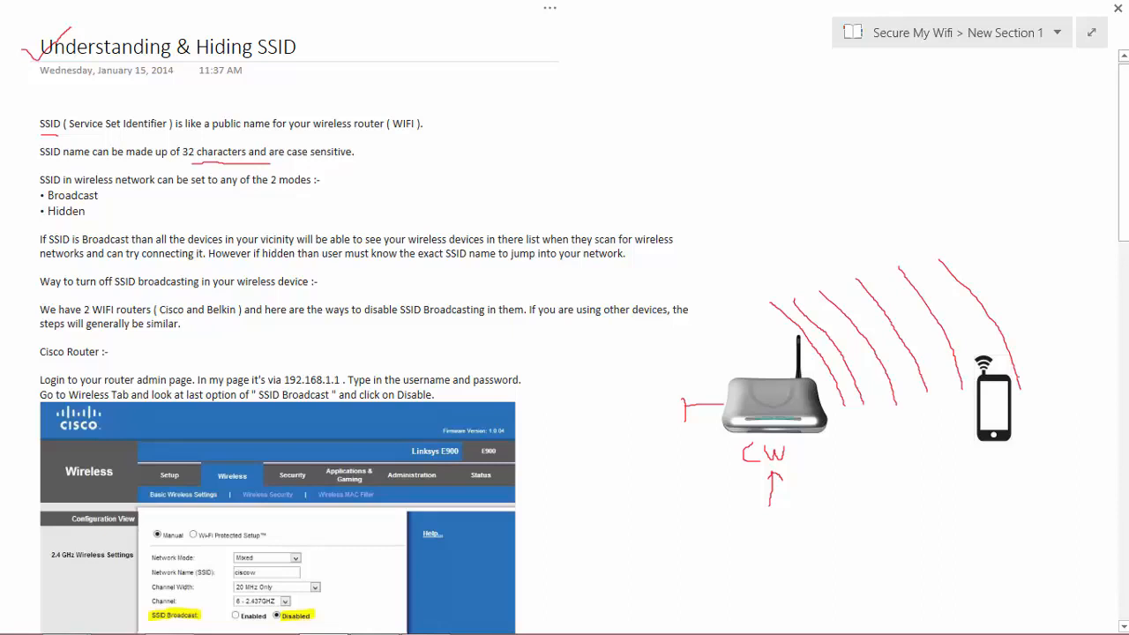
pyautogui.moveTo(1002, 258); pyautogui.dragTo(1072, 377)
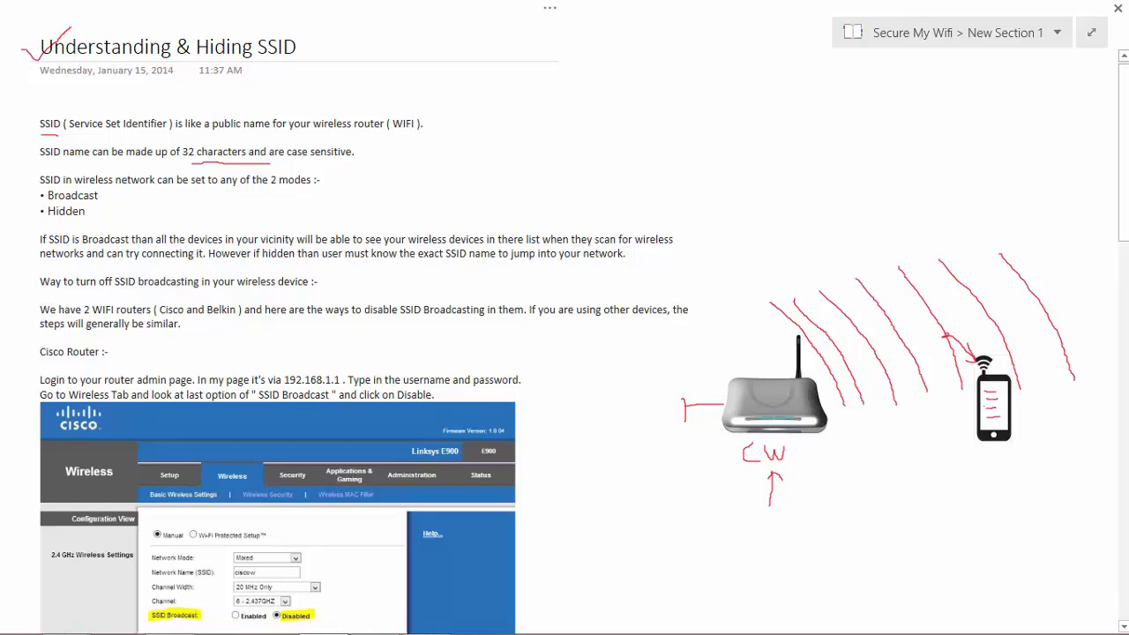
pyautogui.moveTo(984, 626)
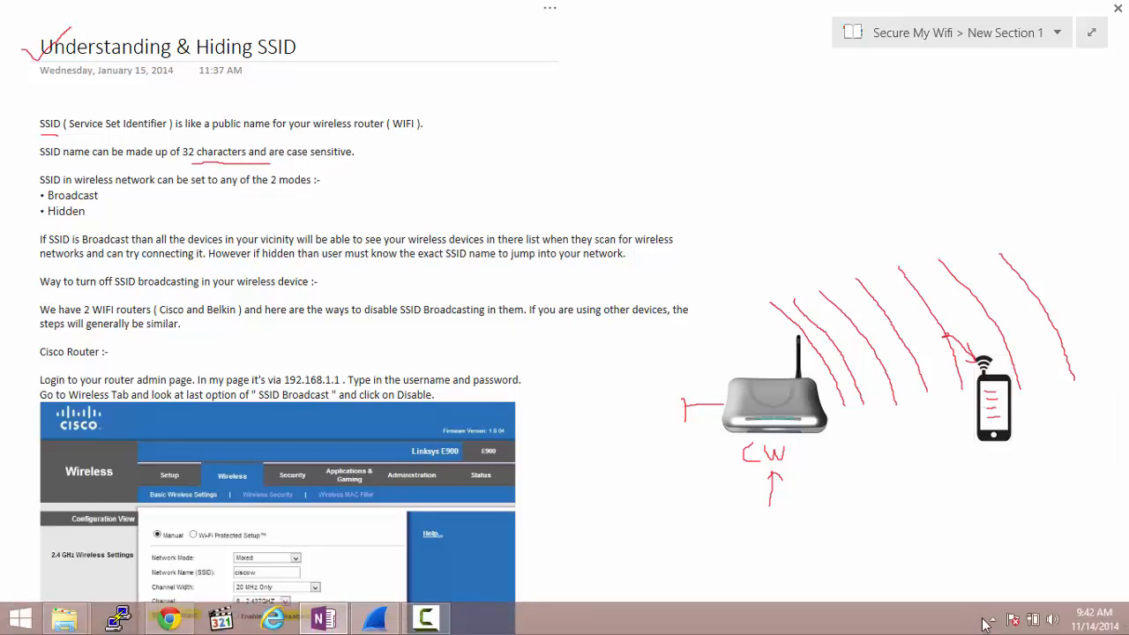
# Reopen the nearby Wi-Fi networks list from the system tray network icon.
pyautogui.click(1012, 619)
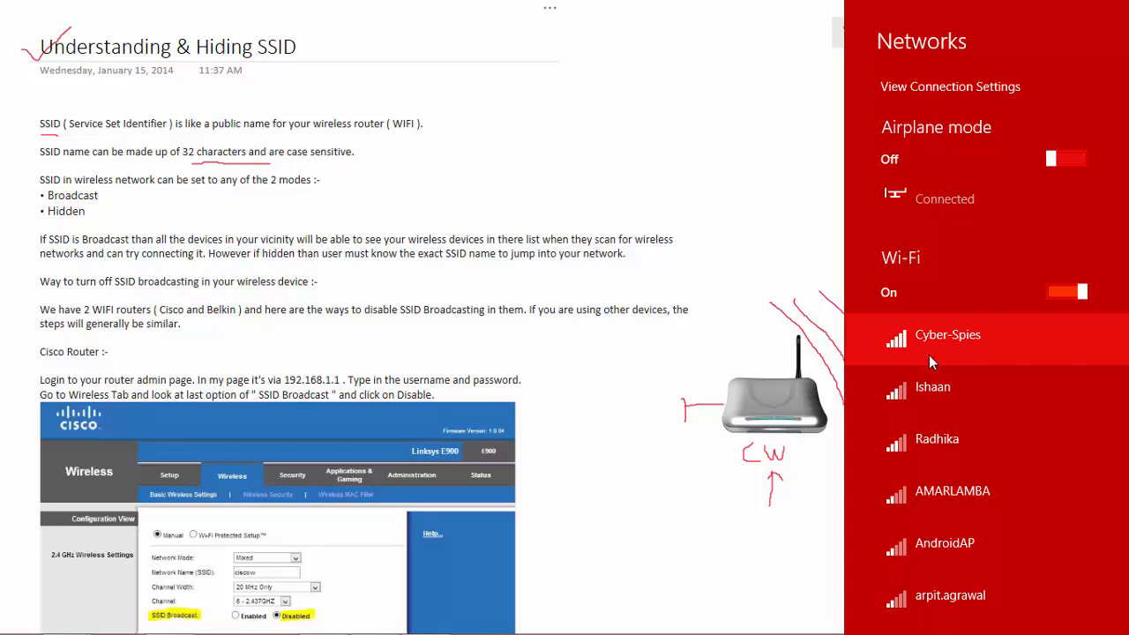
pyautogui.moveTo(932, 363)
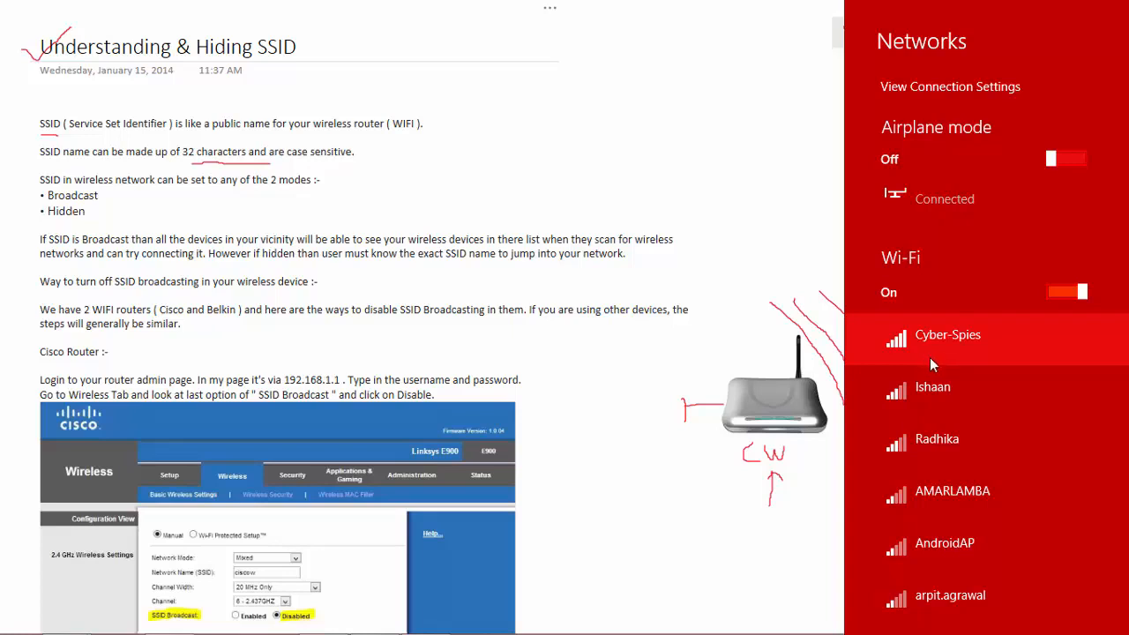
pyautogui.moveTo(410, 359)
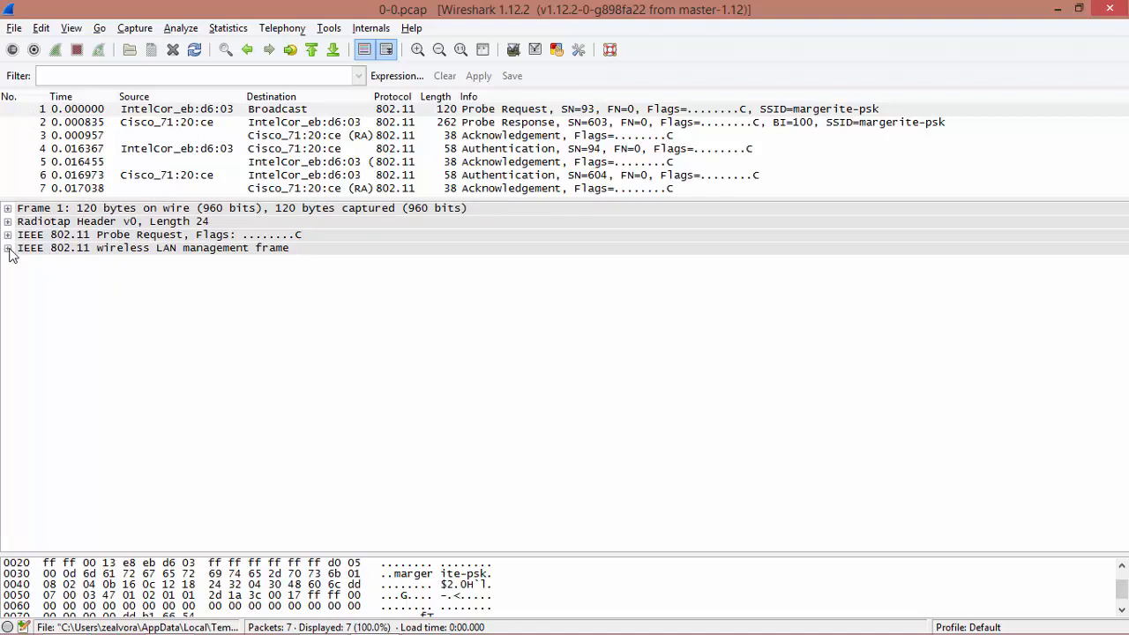
pyautogui.click(8, 247)
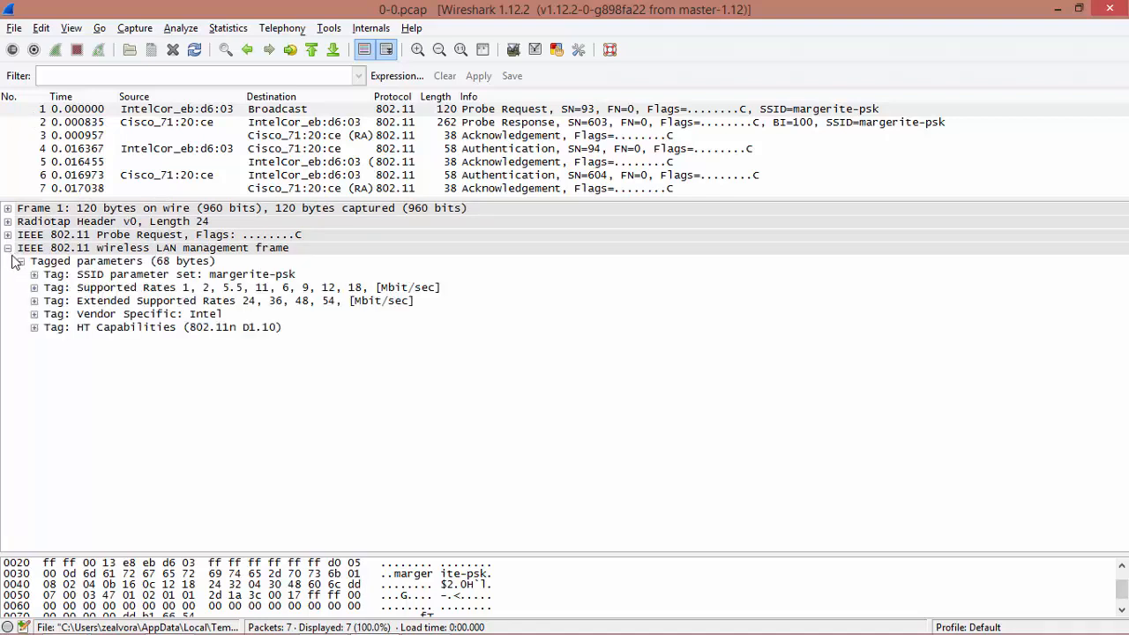
pyautogui.moveTo(39, 275)
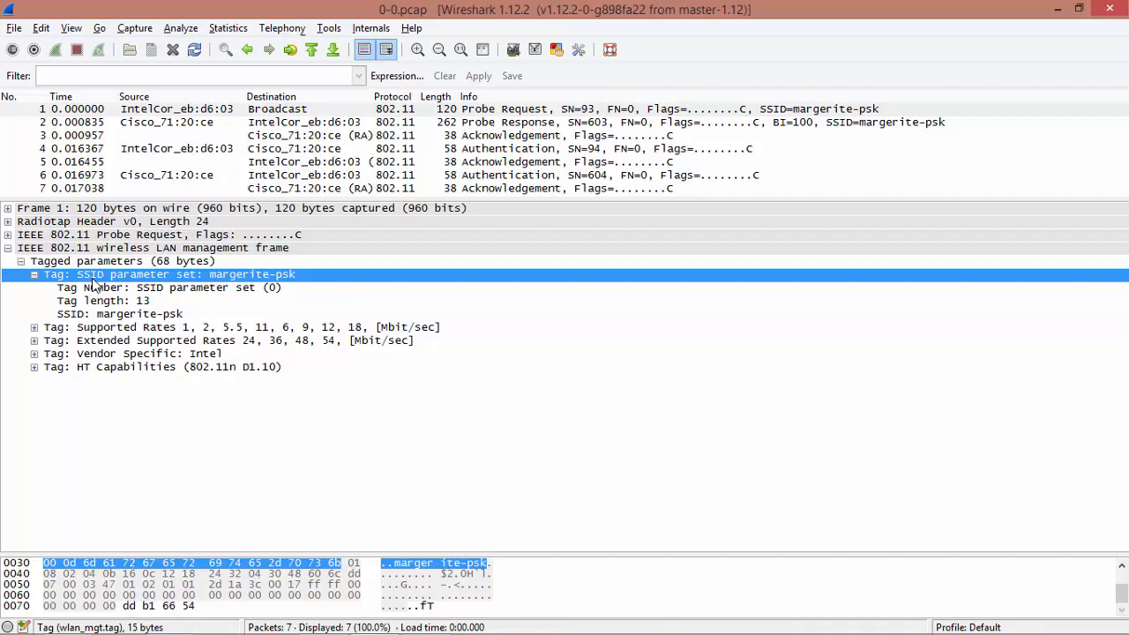
pyautogui.moveTo(113, 287)
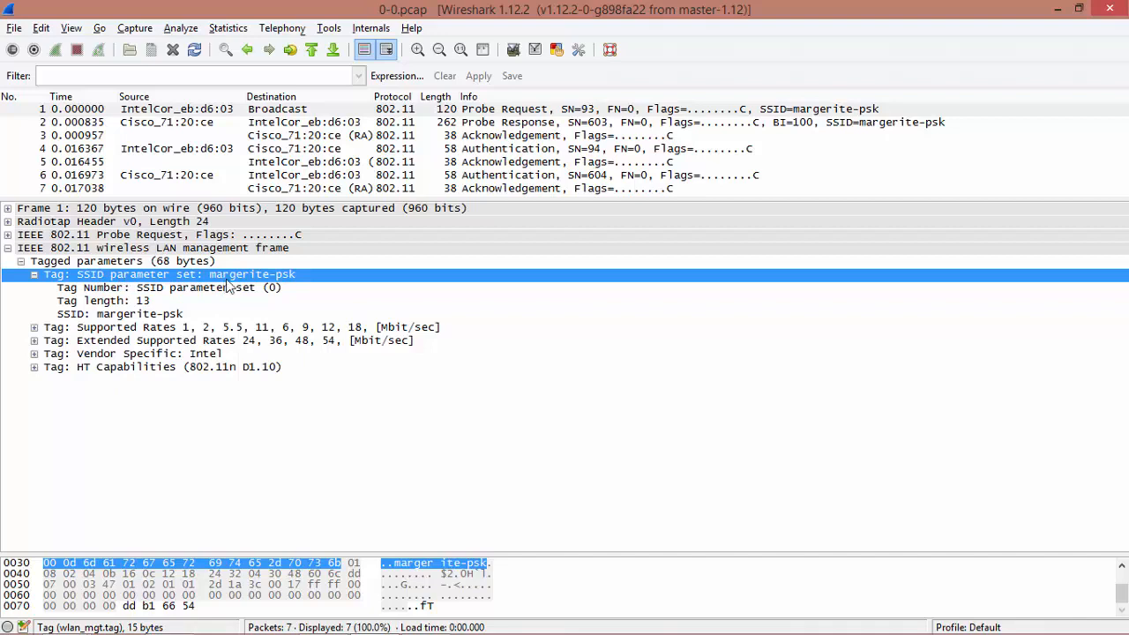
pyautogui.moveTo(296, 287)
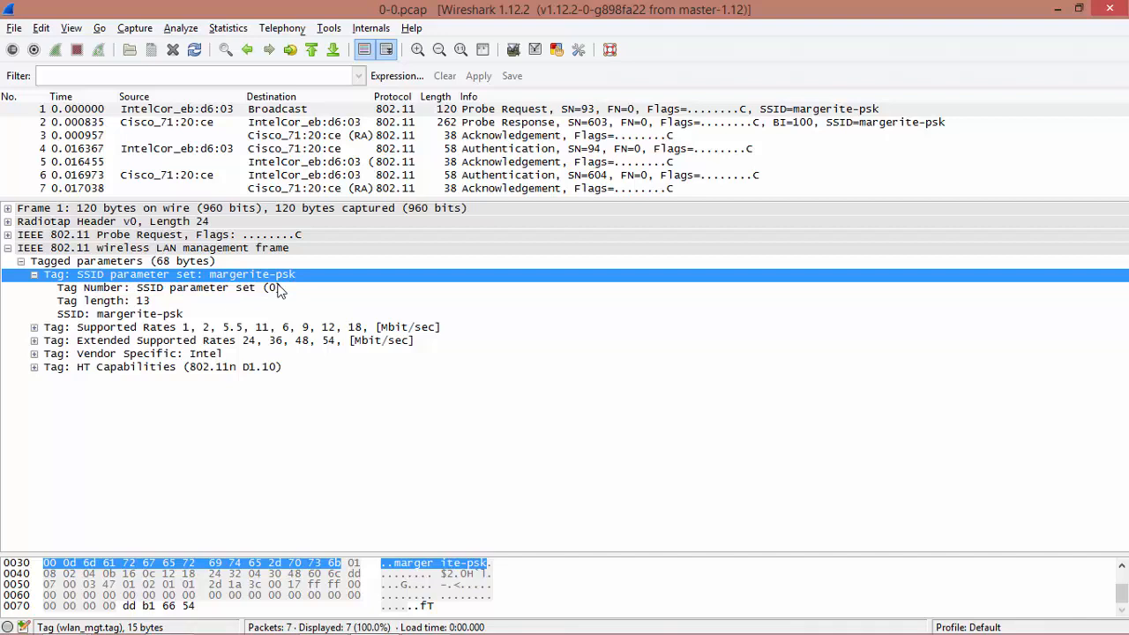
pyautogui.click(104, 300)
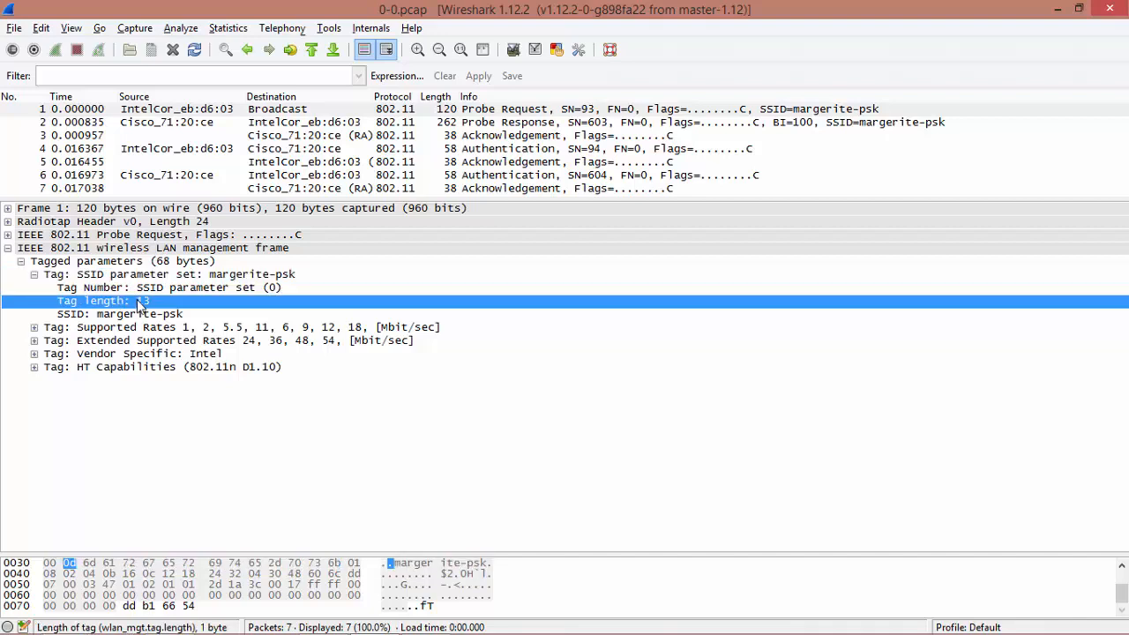
pyautogui.moveTo(247, 282)
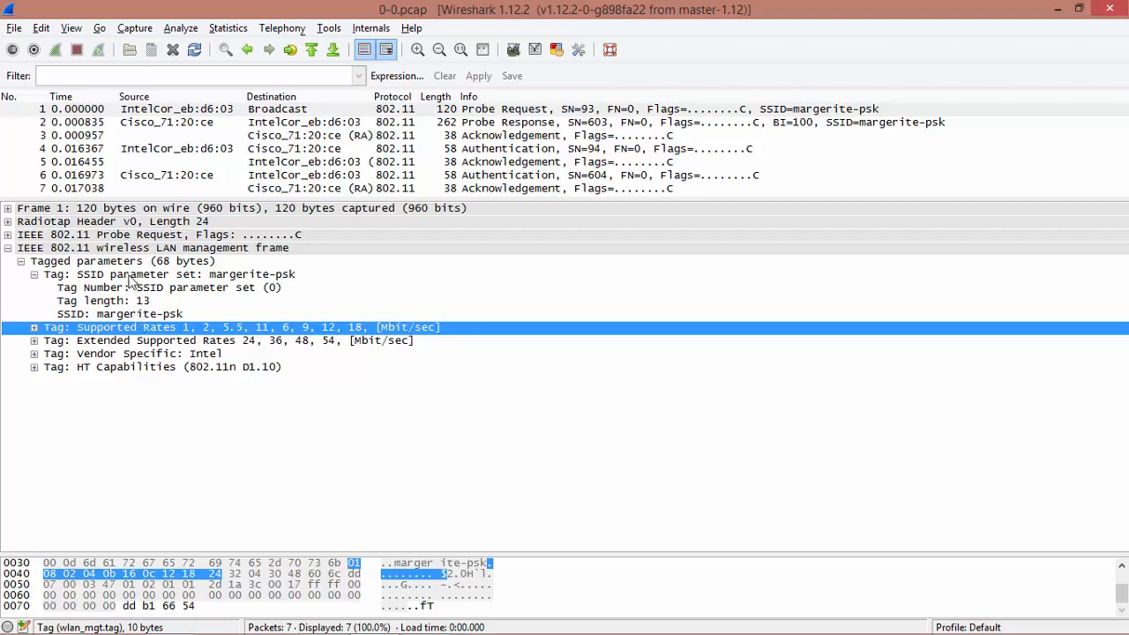
pyautogui.moveTo(106, 279)
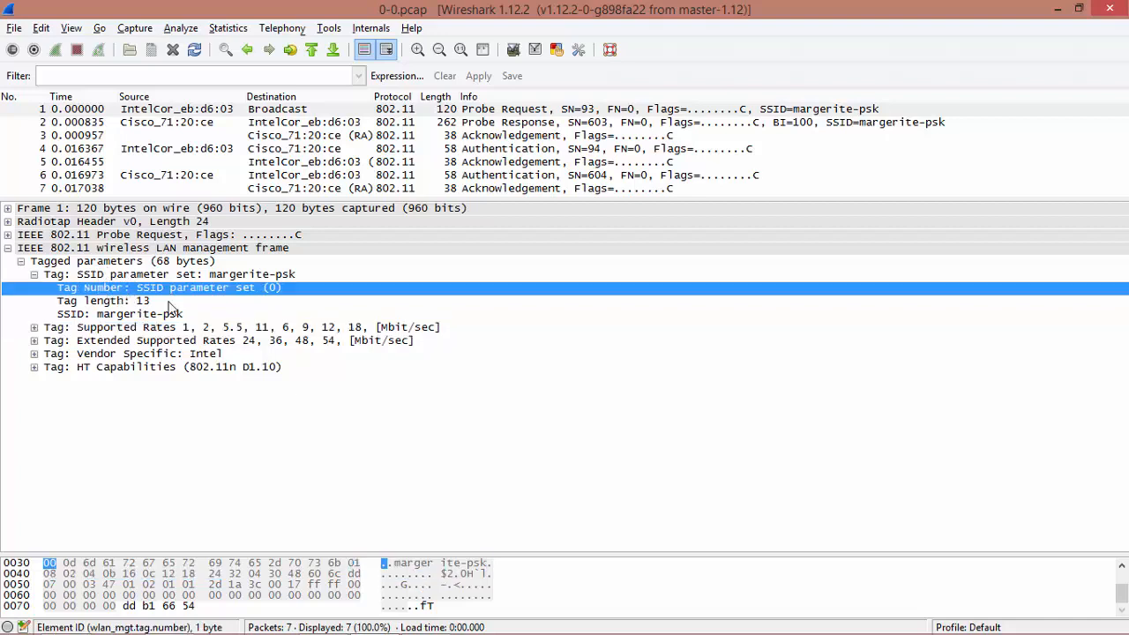
pyautogui.click(139, 314)
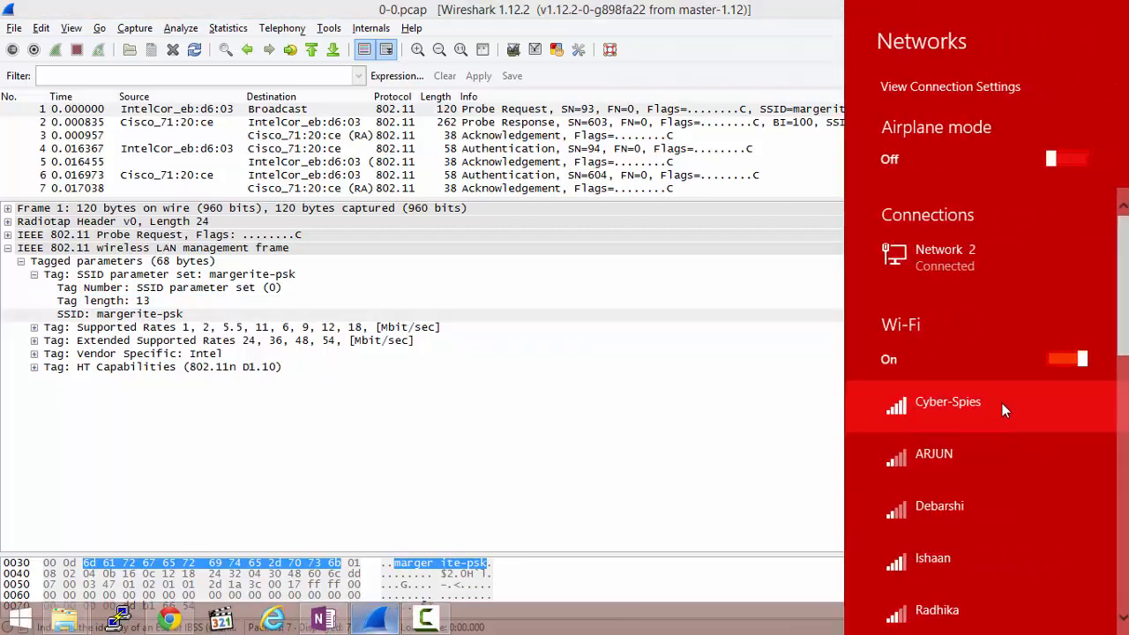
pyautogui.moveTo(982, 415)
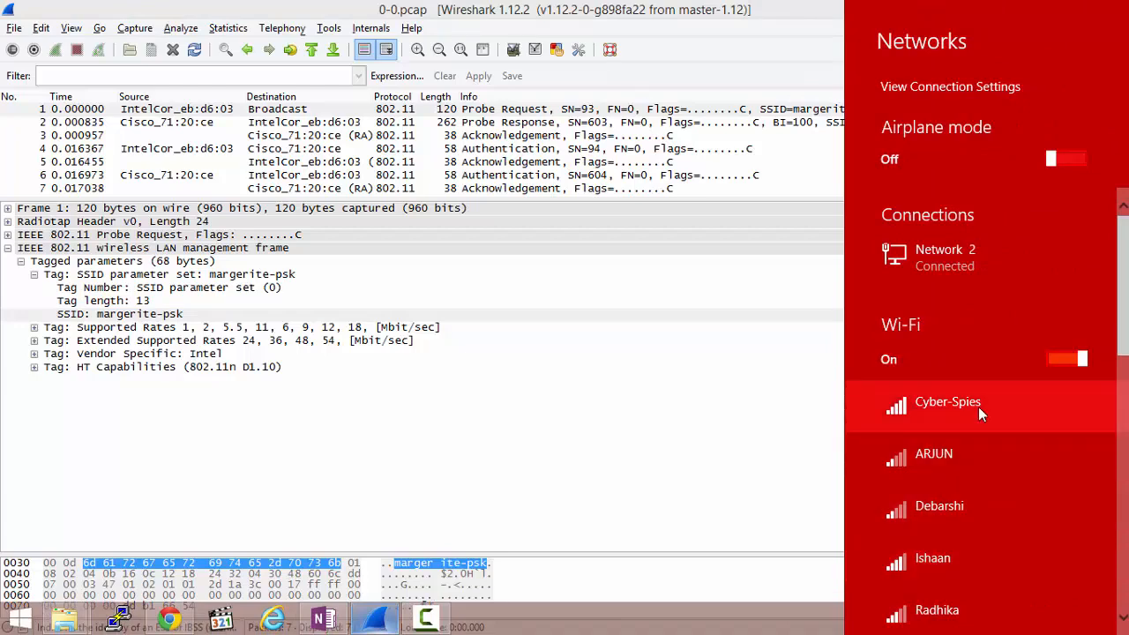
pyautogui.moveTo(263, 405)
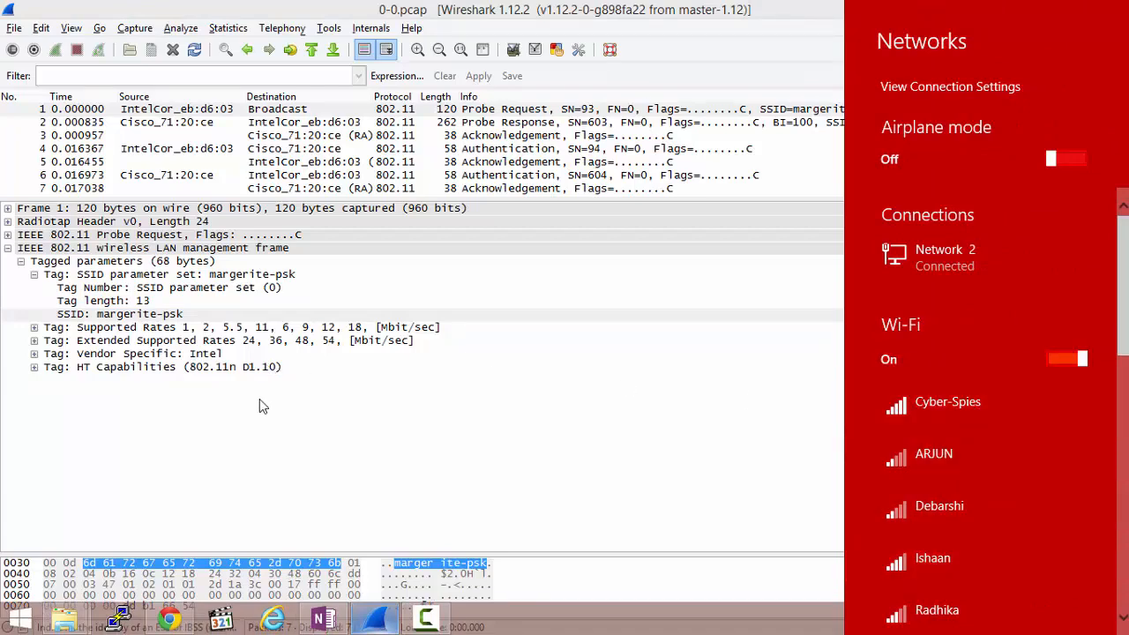
# Dismiss the Networks panel to return to the OneNote page.
pyautogui.click(176, 148)
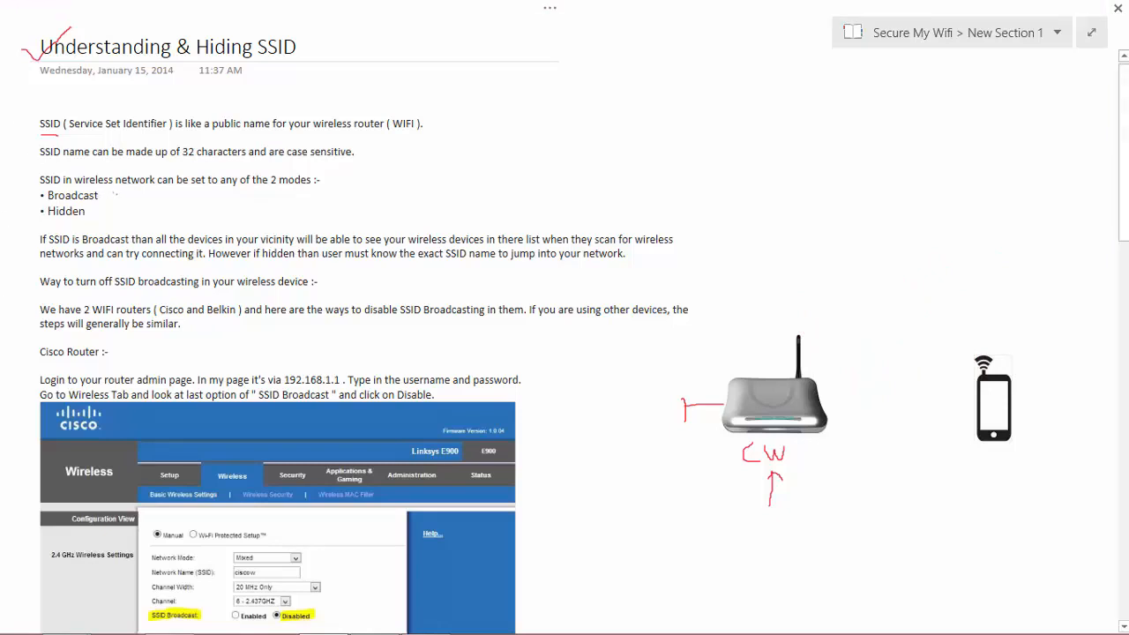
# Draw a red ink bracket beside the Broadcast and Hidden bullets.
pyautogui.moveTo(114, 193); pyautogui.dragTo(120, 229)
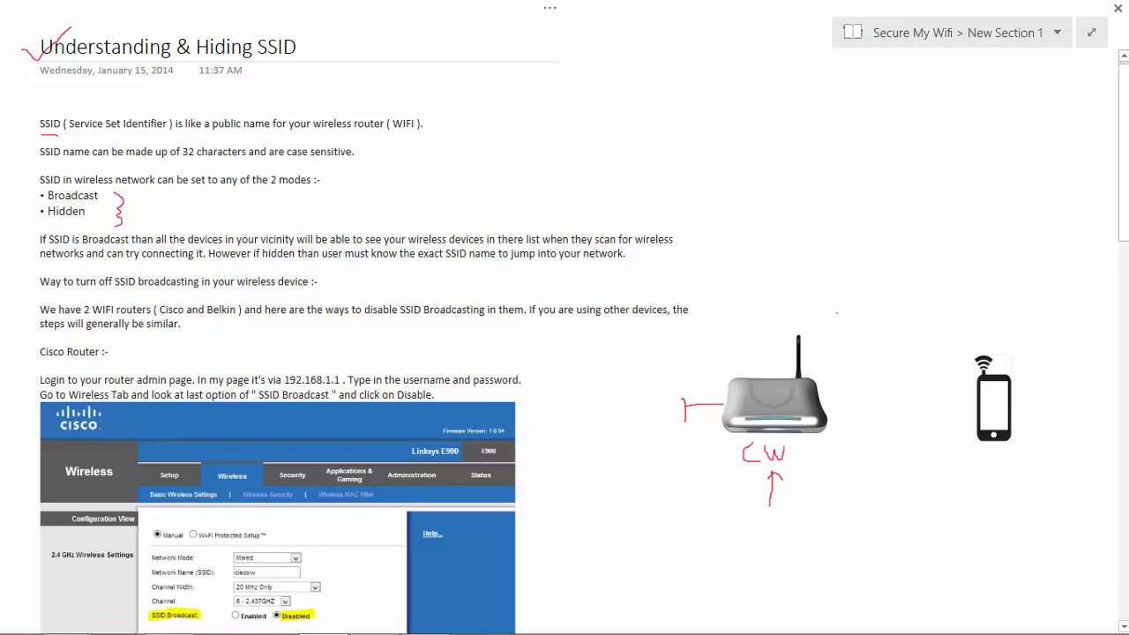
# Sketch red signal waves from the router toward the phone.
pyautogui.moveTo(783, 304); pyautogui.dragTo(839, 339)
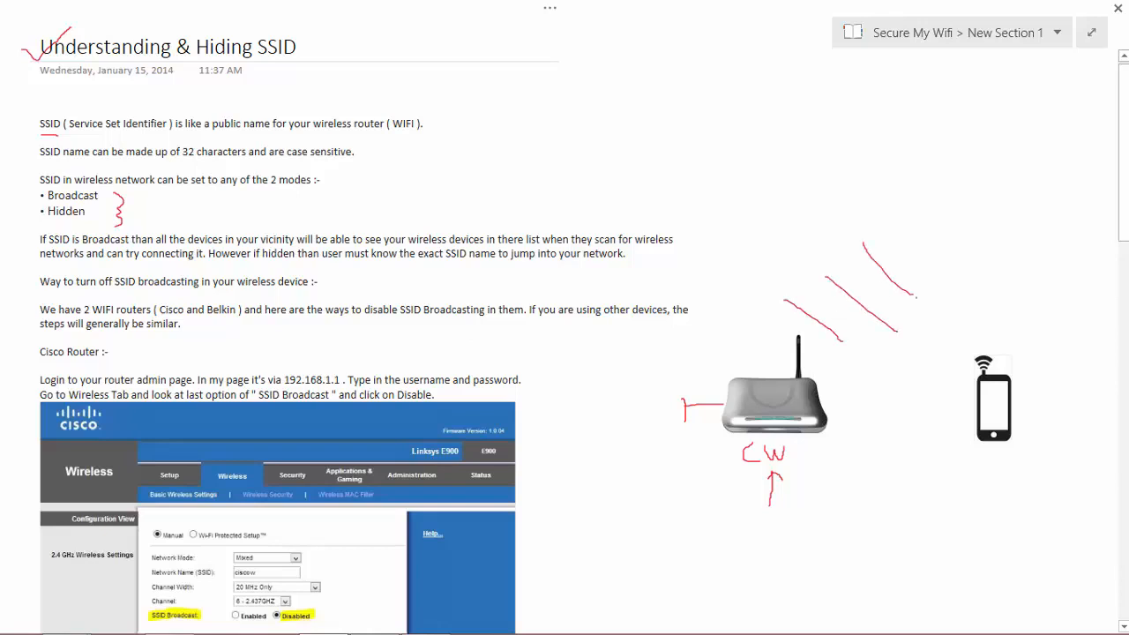
pyautogui.moveTo(917, 233); pyautogui.dragTo(1014, 313)
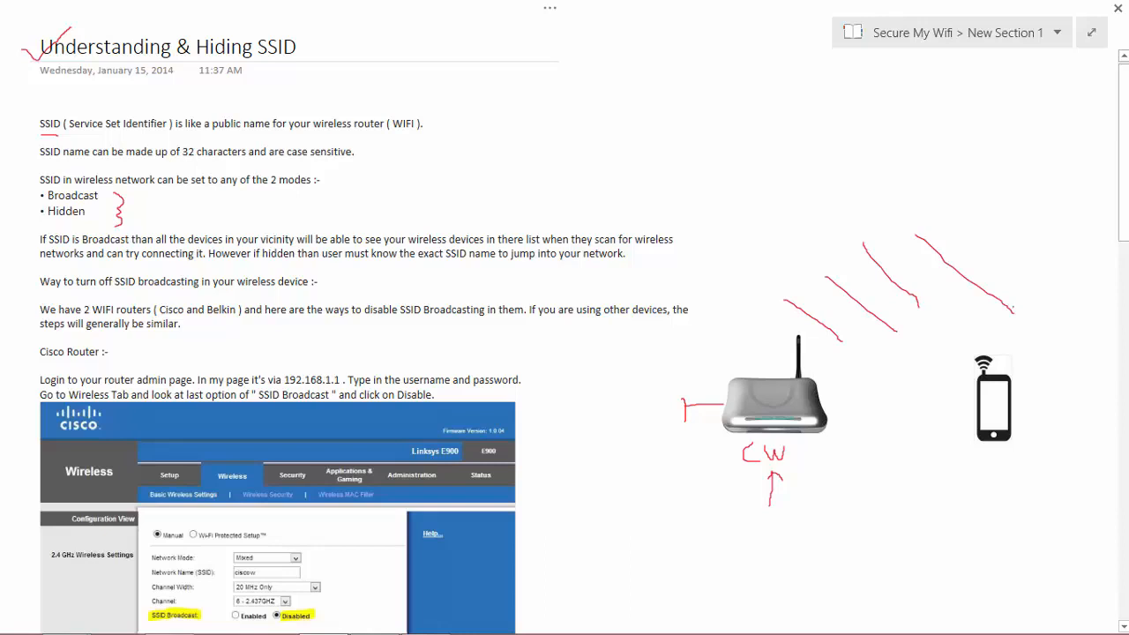
pyautogui.moveTo(997, 231); pyautogui.dragTo(1067, 303)
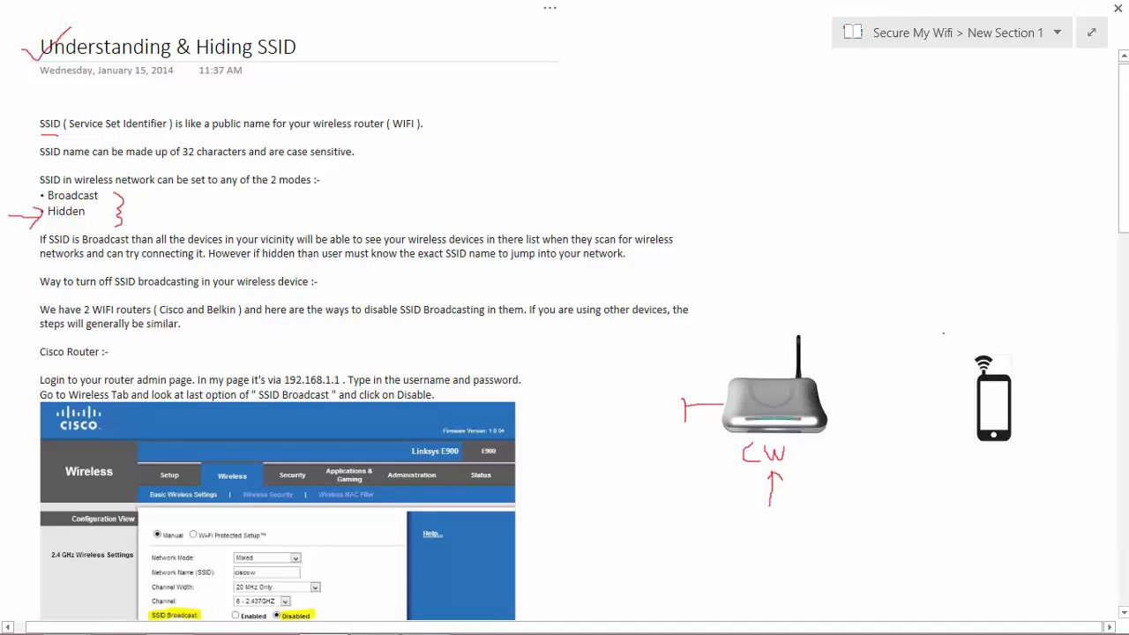
# Draw a red arrow pointing at the router, then reveal the system tray icons.
pyautogui.moveTo(855, 360); pyautogui.dragTo(942, 337)
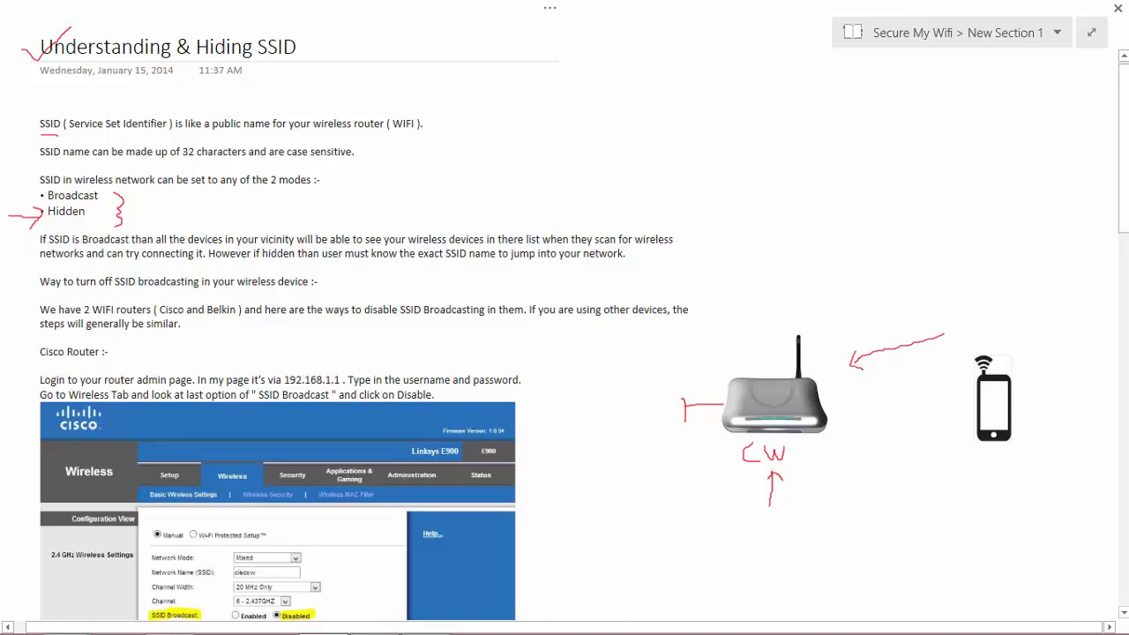
pyautogui.moveTo(966, 627)
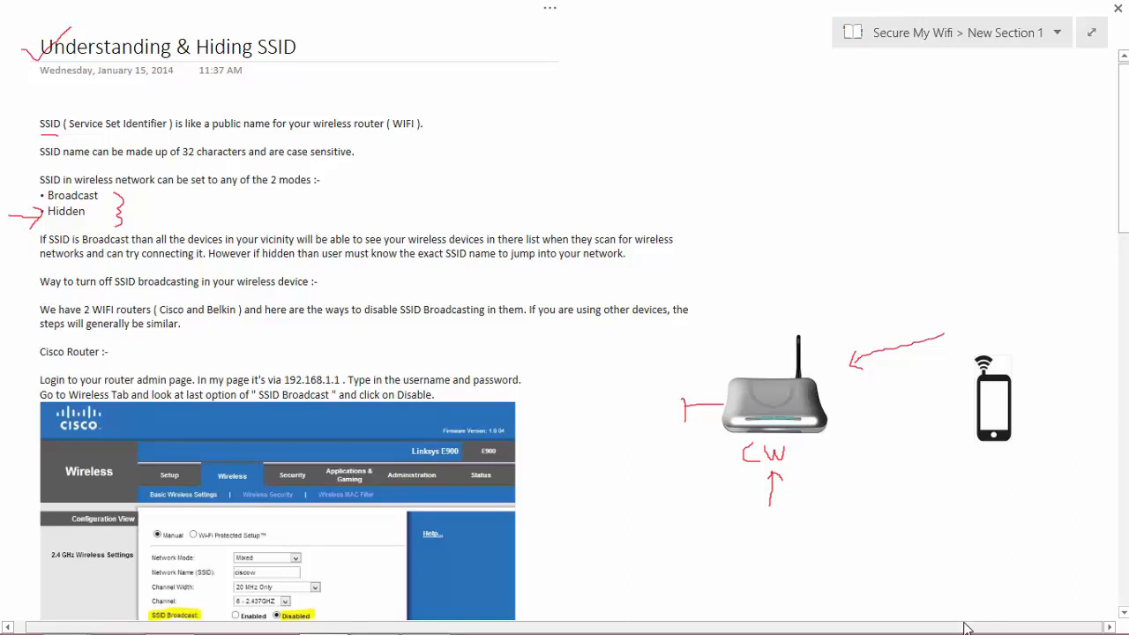
pyautogui.click(991, 617)
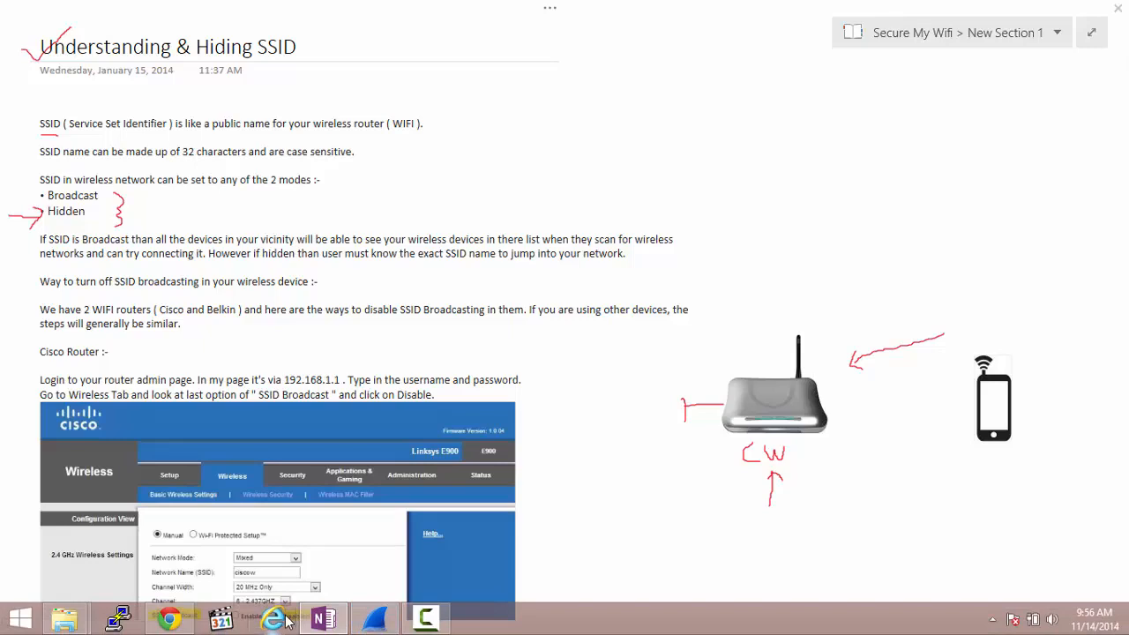
# Log into the Linksys router admin in the browser with the admin credentials.
pyautogui.click(279, 617)
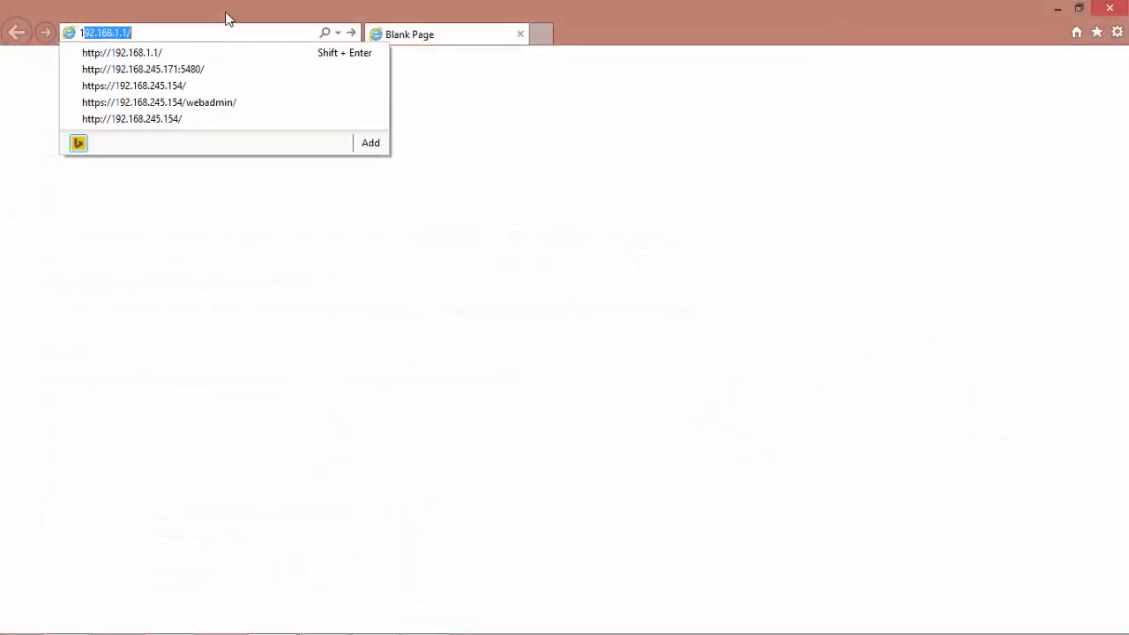
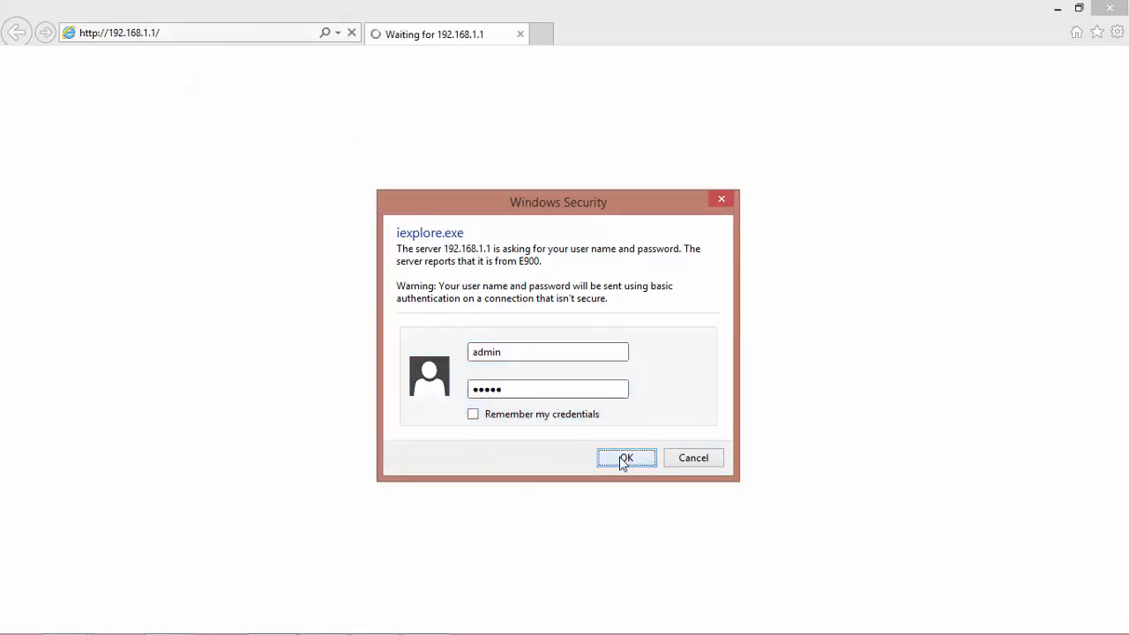
pyautogui.click(624, 459)
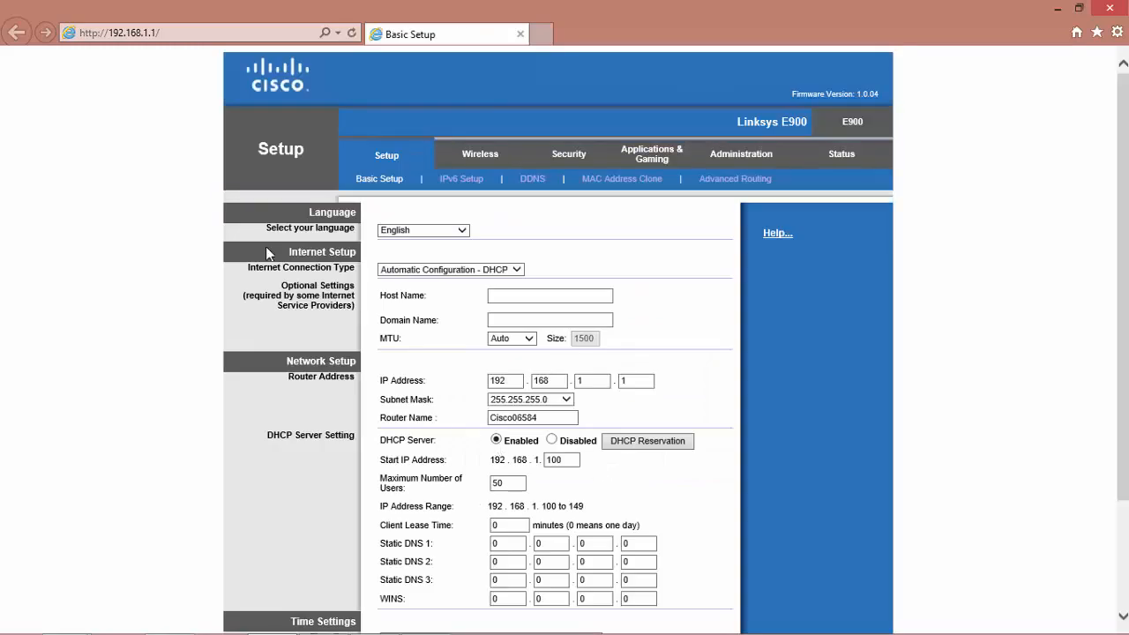
pyautogui.moveTo(479, 153)
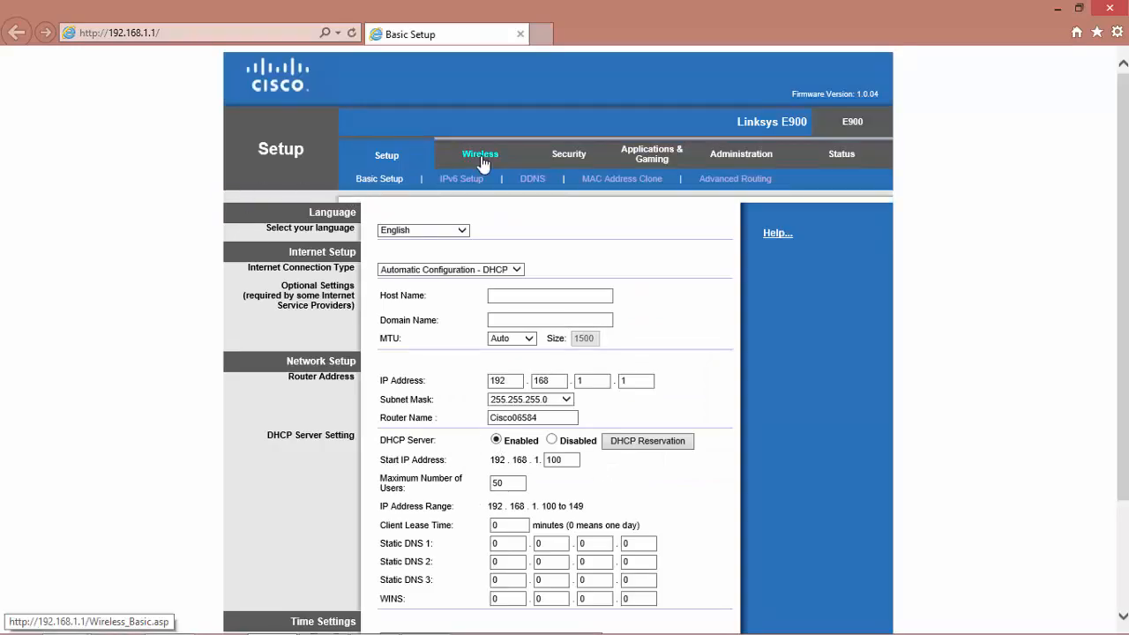
# Go to the Wireless tab's Basic Wireless Settings showing the Cyber-Spies SSID.
pyautogui.click(479, 153)
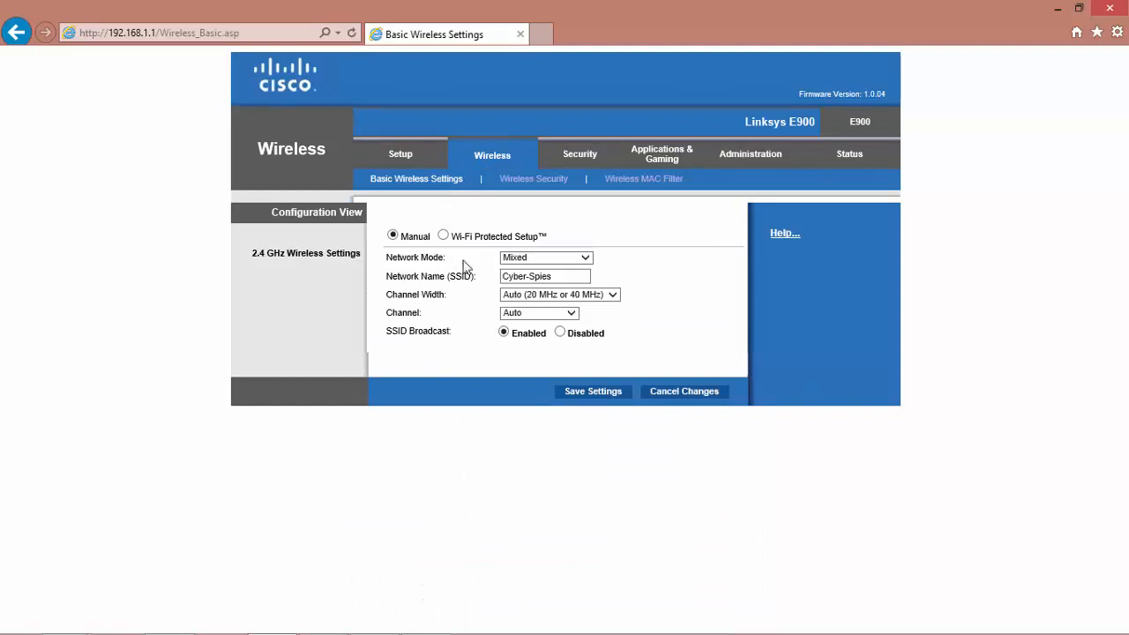
pyautogui.moveTo(386, 276)
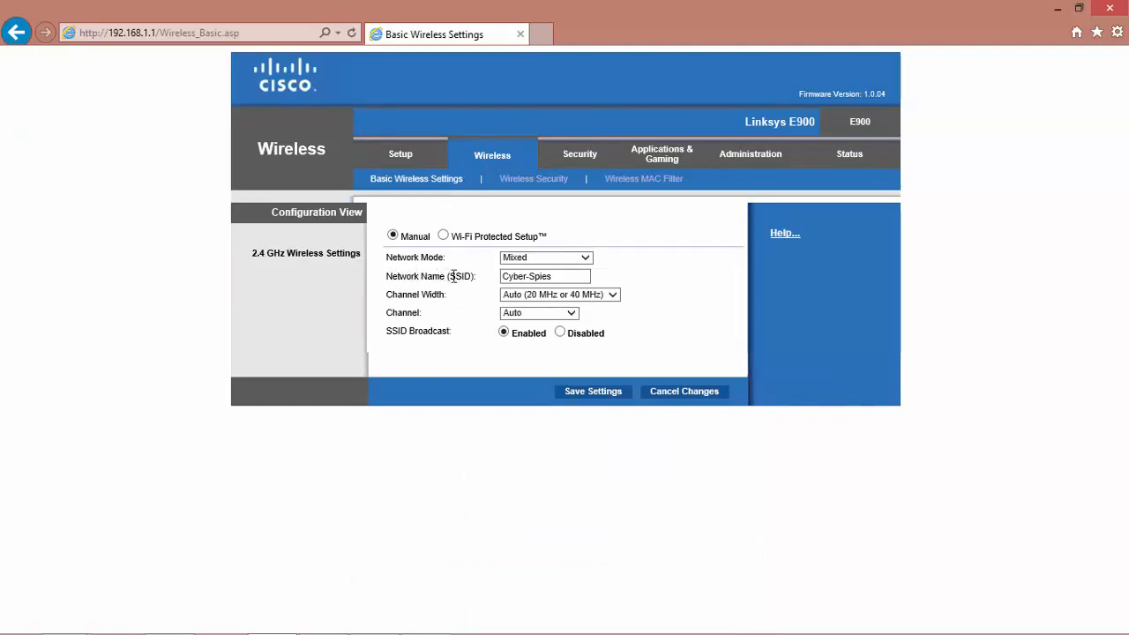
pyautogui.click(543, 275)
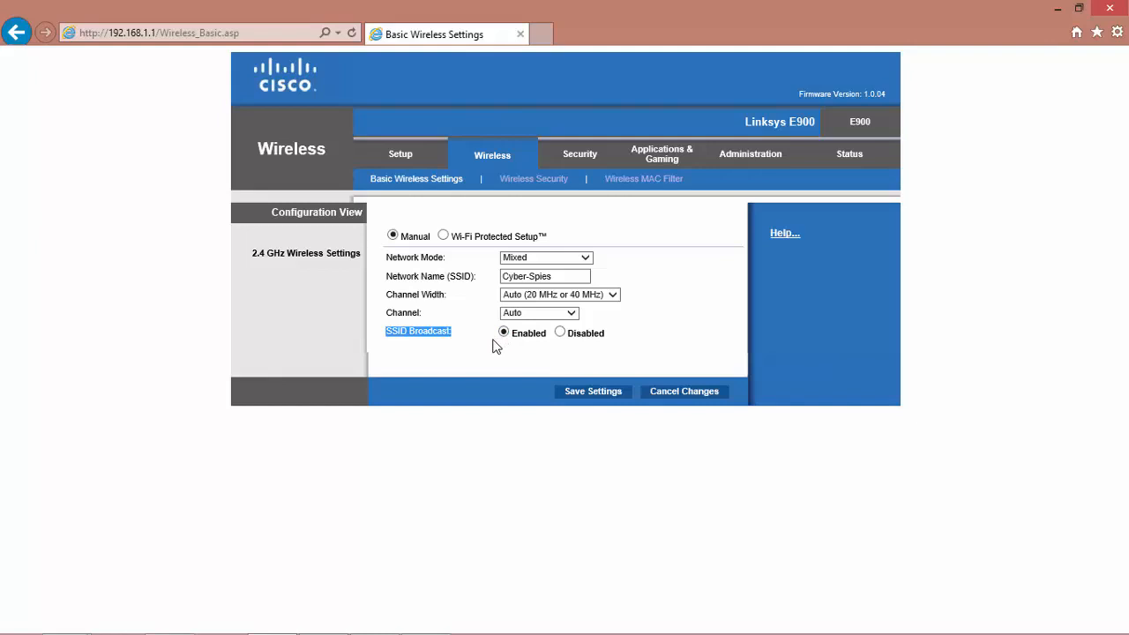
pyautogui.moveTo(494, 344)
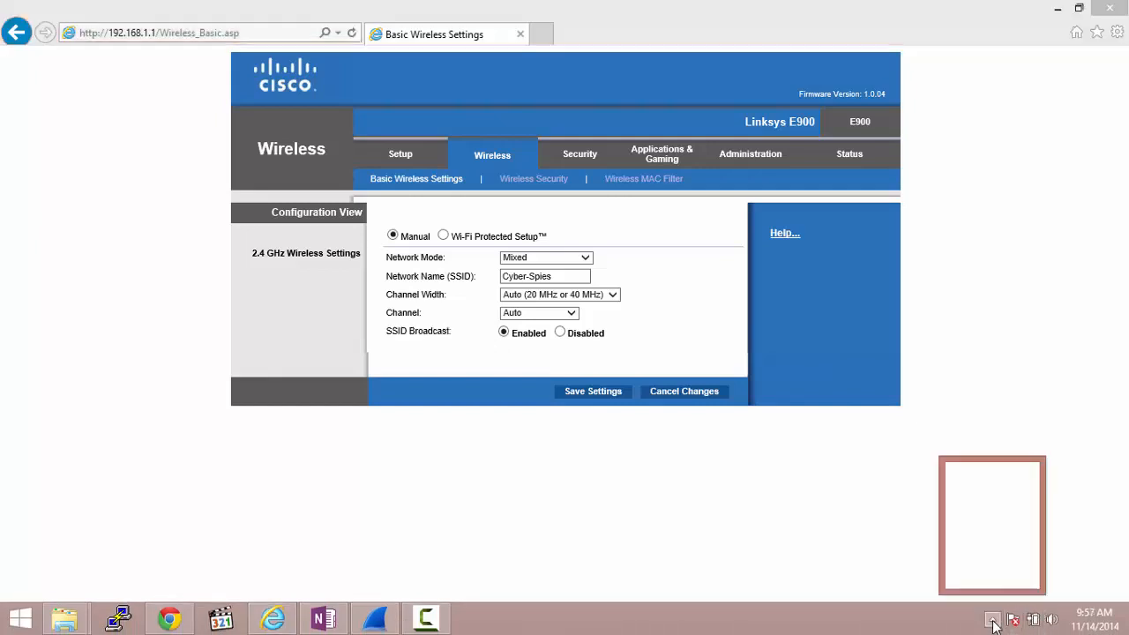
pyautogui.click(991, 619)
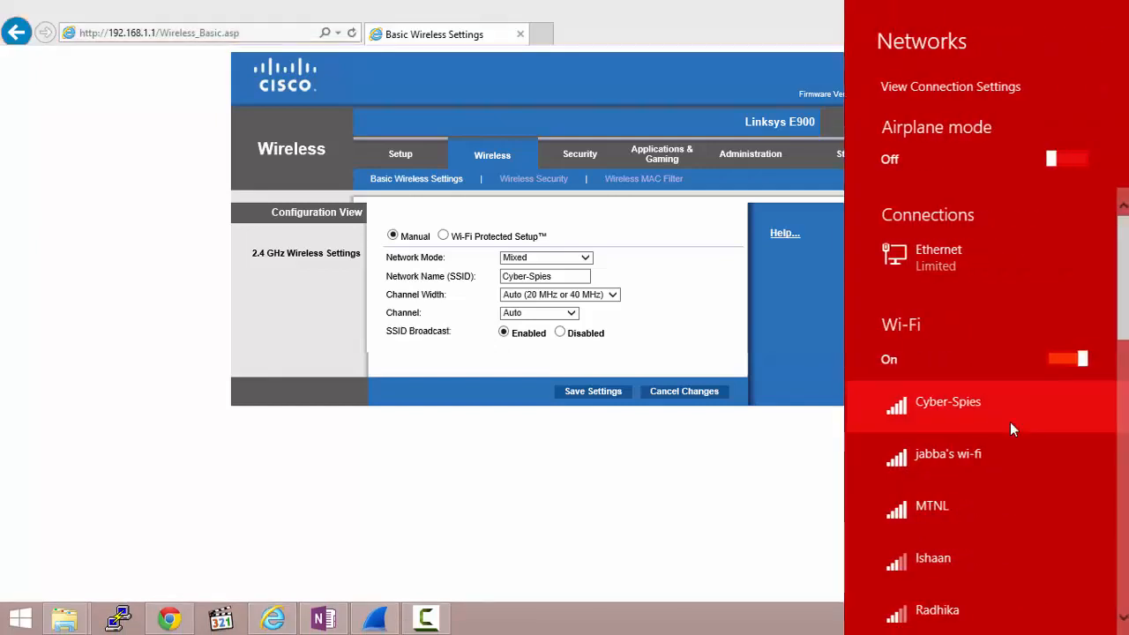
pyautogui.moveTo(811, 388)
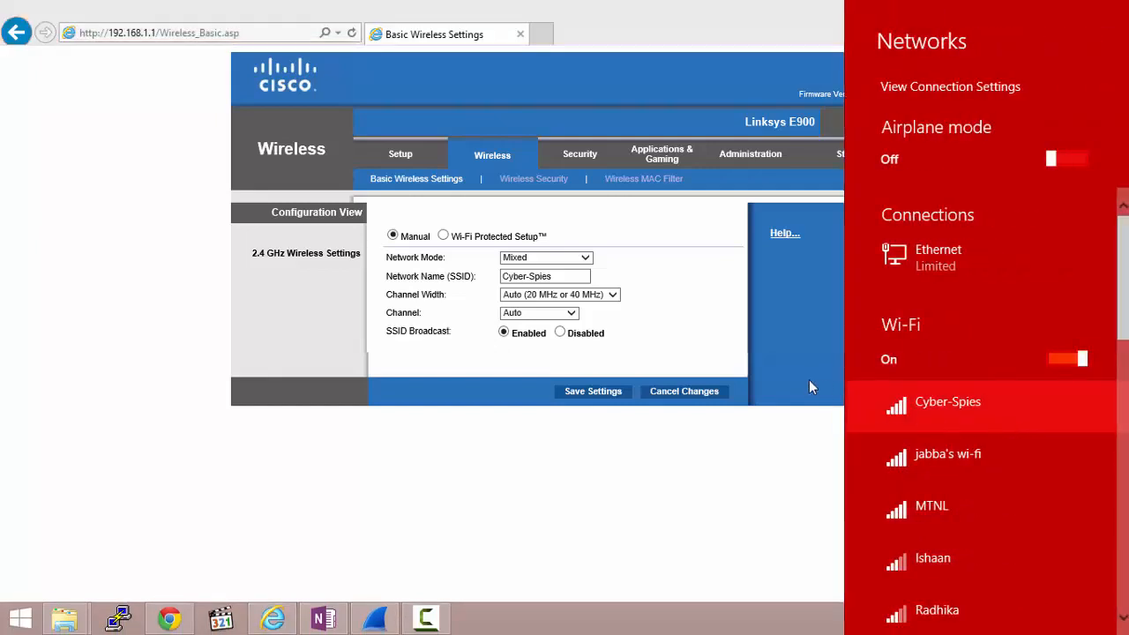
pyautogui.doubleClick(417, 332)
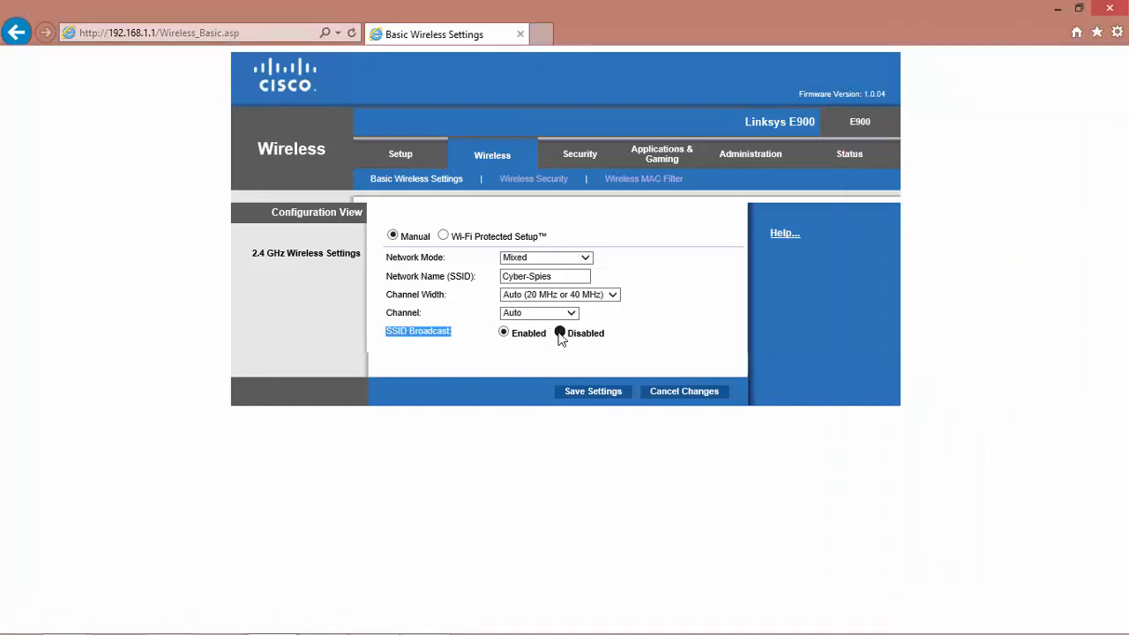
# Set SSID Broadcast to Disabled, accept the WPS warning and save the settings.
pyautogui.click(561, 332)
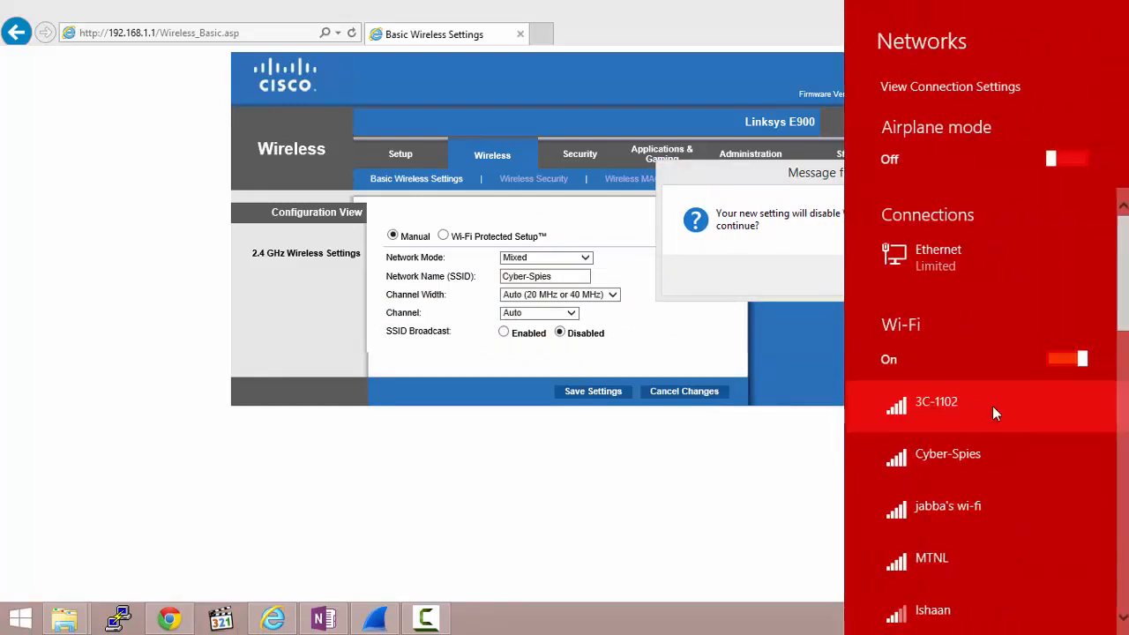
pyautogui.moveTo(949, 453)
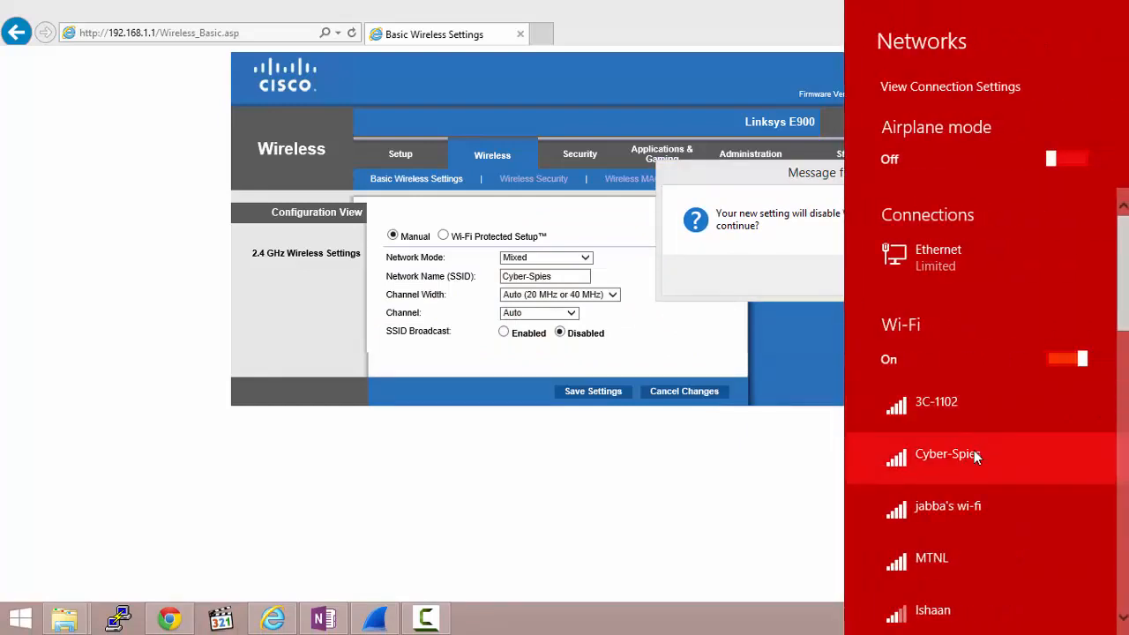
pyautogui.moveTo(749, 250)
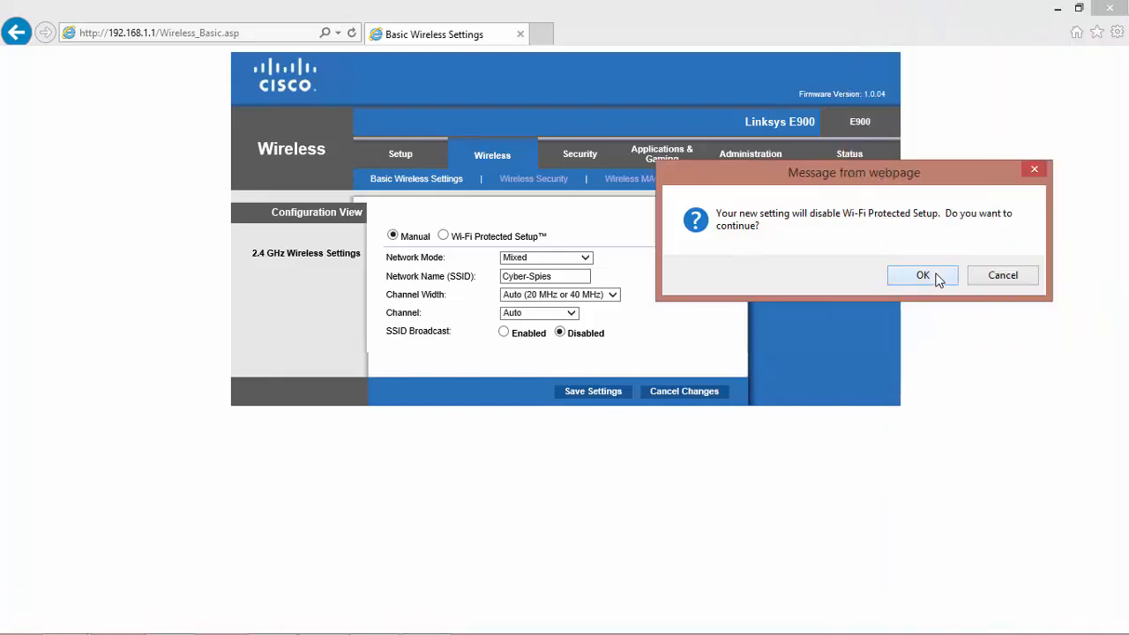
pyautogui.click(923, 275)
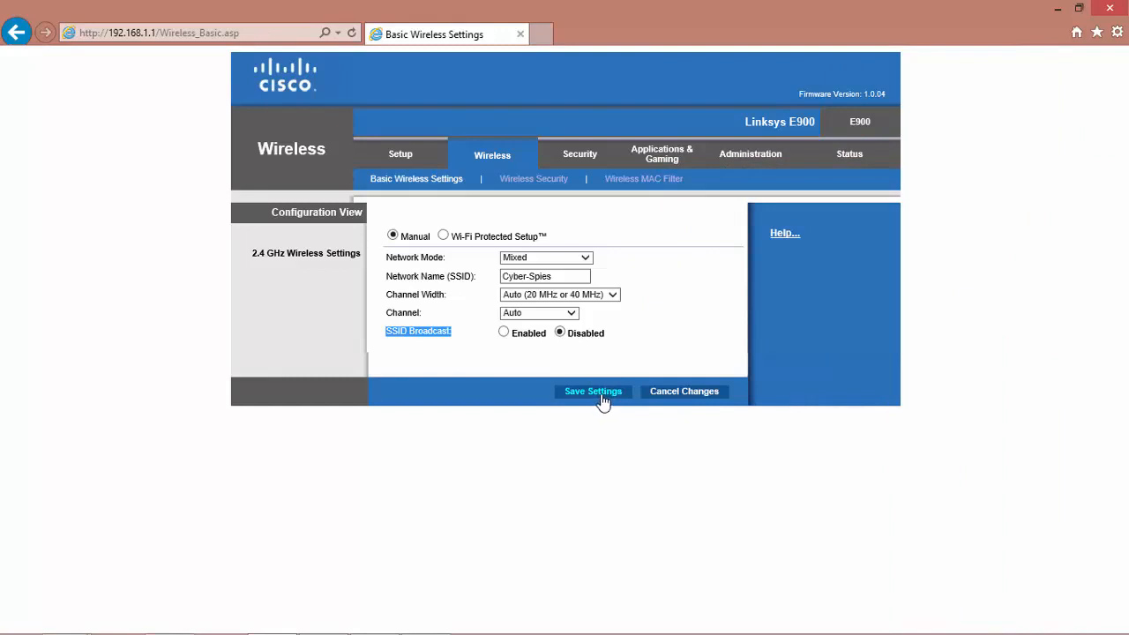
pyautogui.click(593, 392)
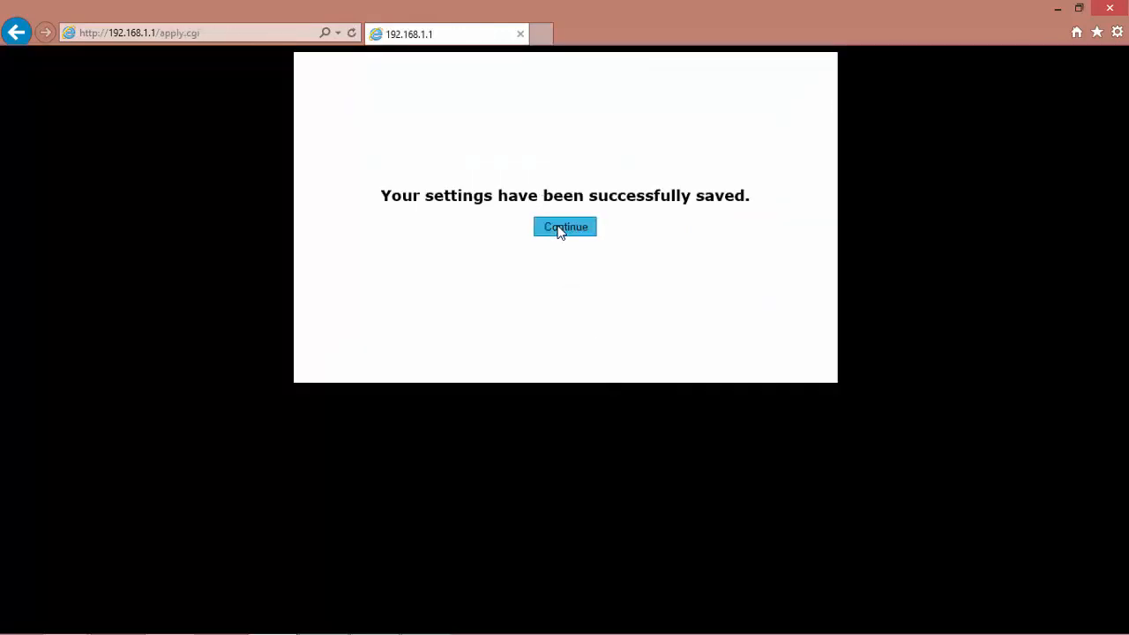
pyautogui.click(564, 226)
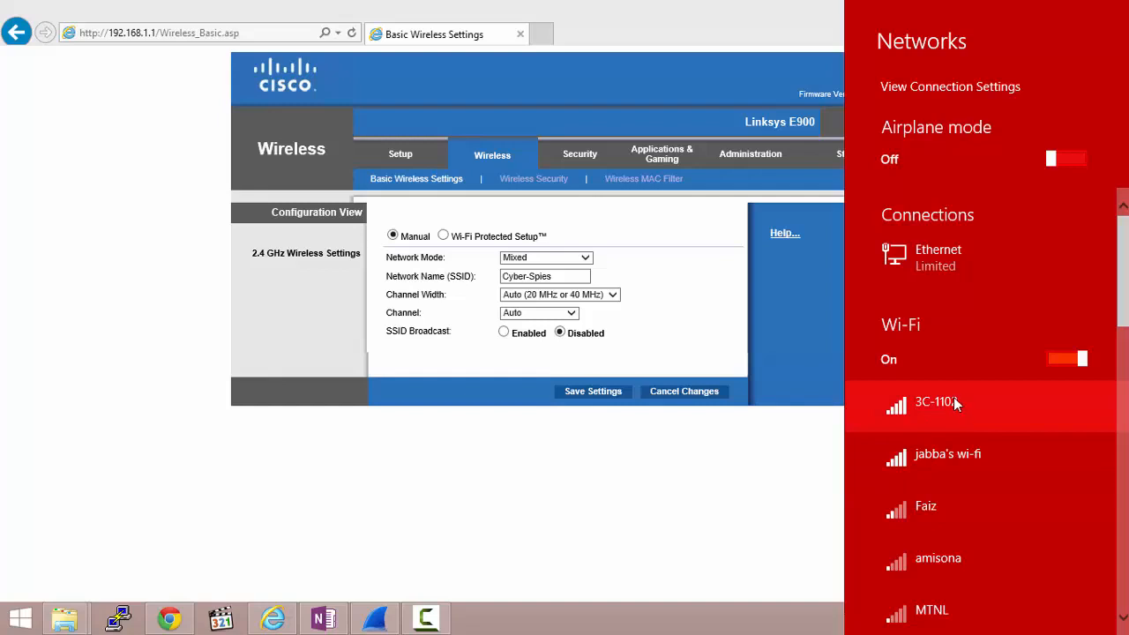
pyautogui.scroll(-3)
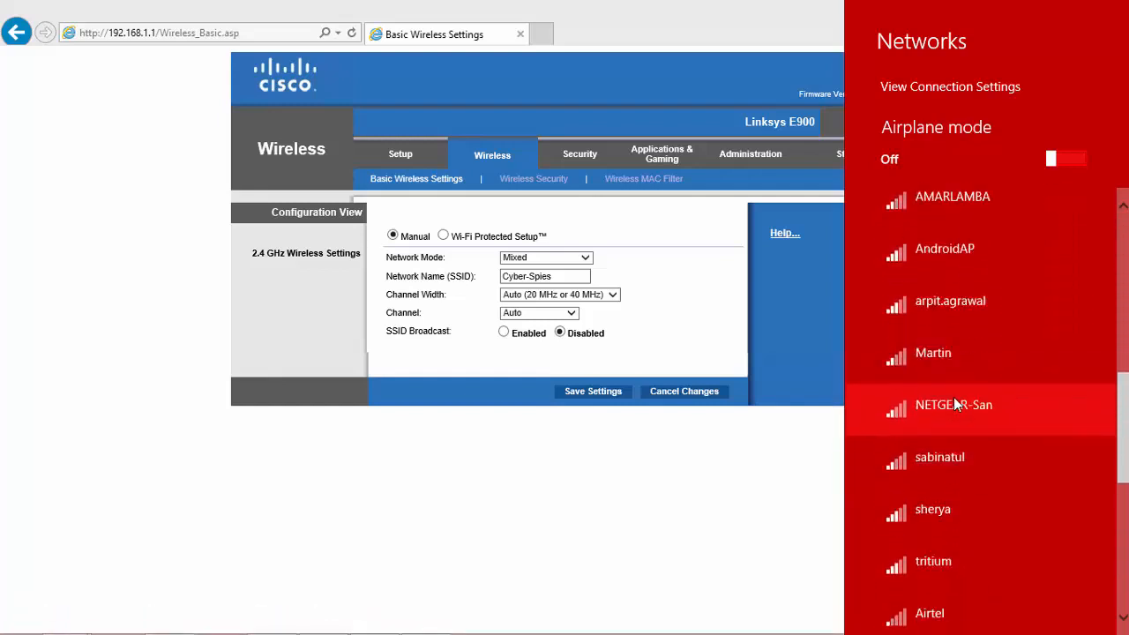
pyautogui.scroll(-3)
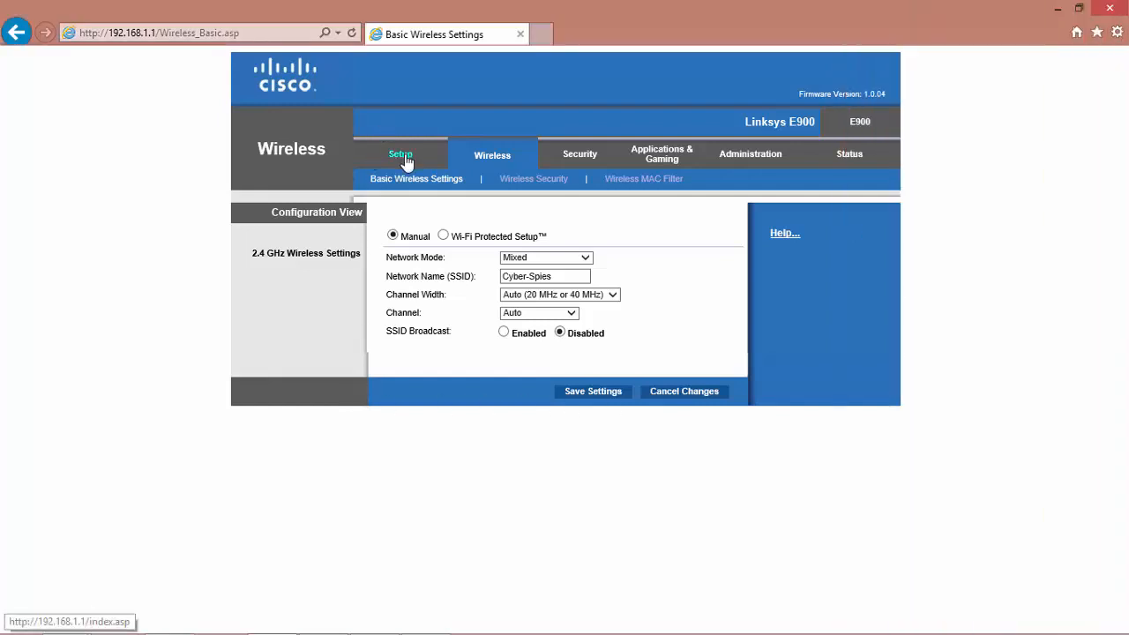
# Return to Basic Wireless Settings and set SSID Broadcast back to Enabled.
pyautogui.click(398, 155)
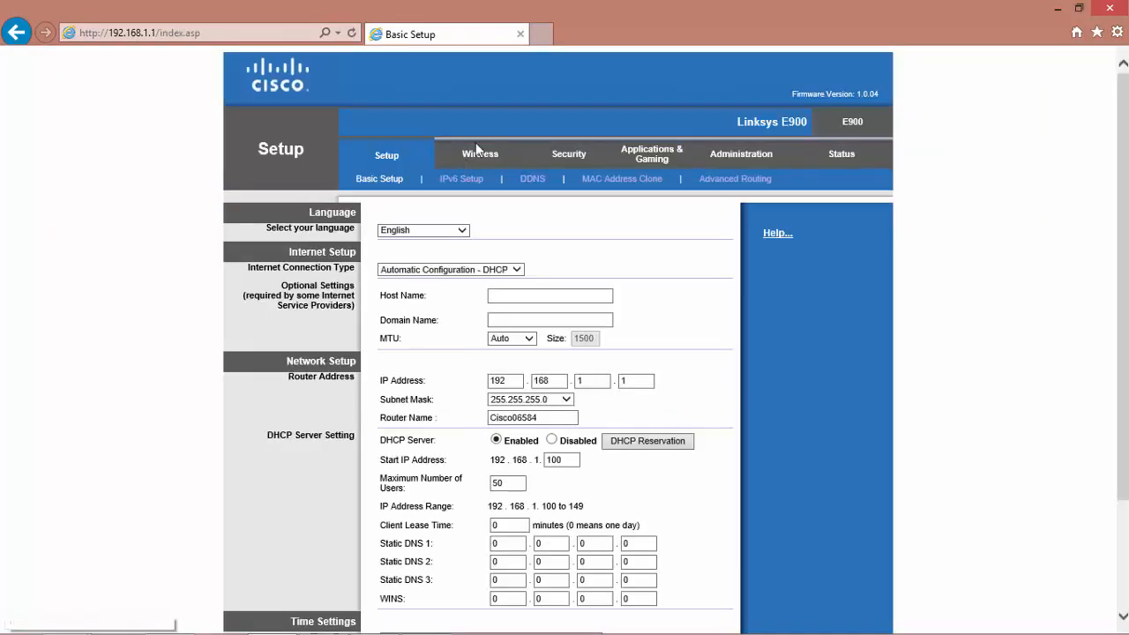
pyautogui.click(479, 154)
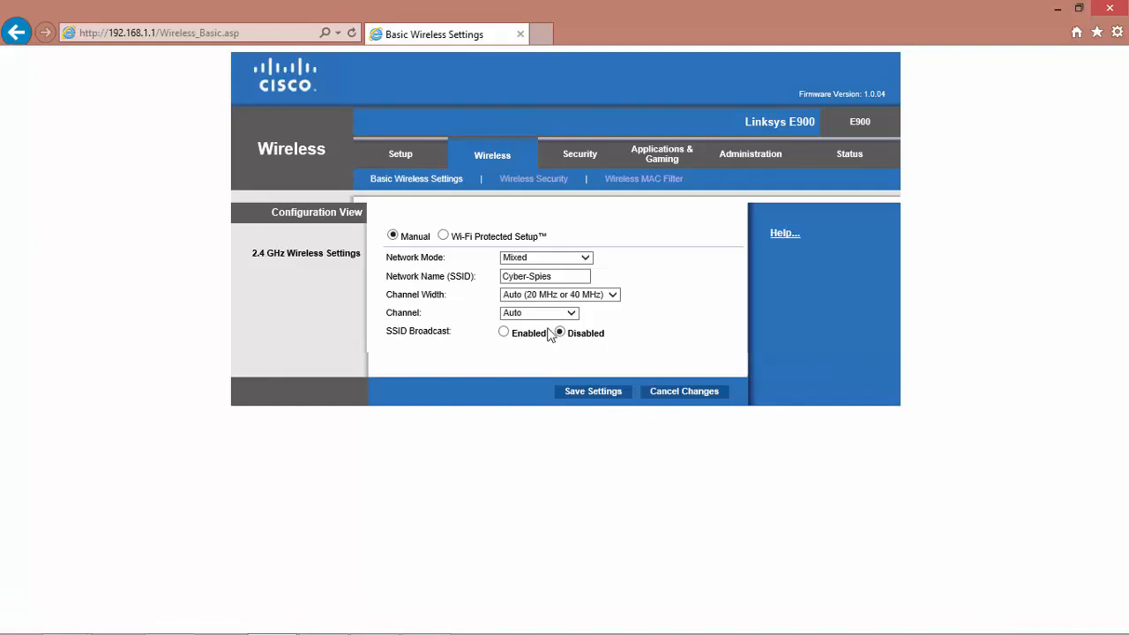
pyautogui.click(504, 332)
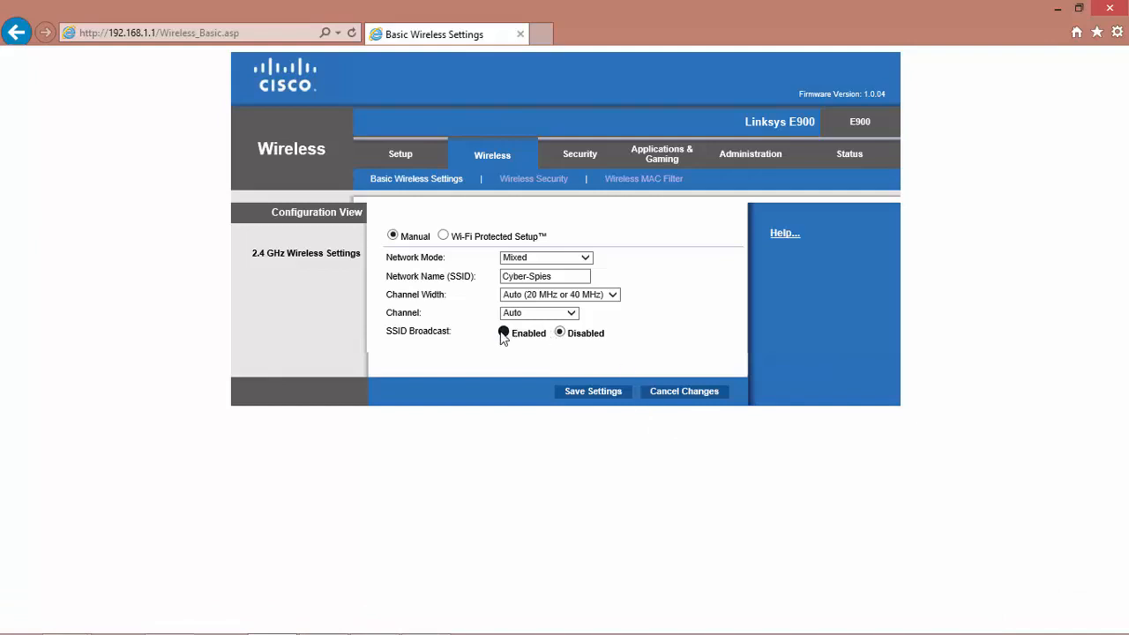
pyautogui.click(504, 332)
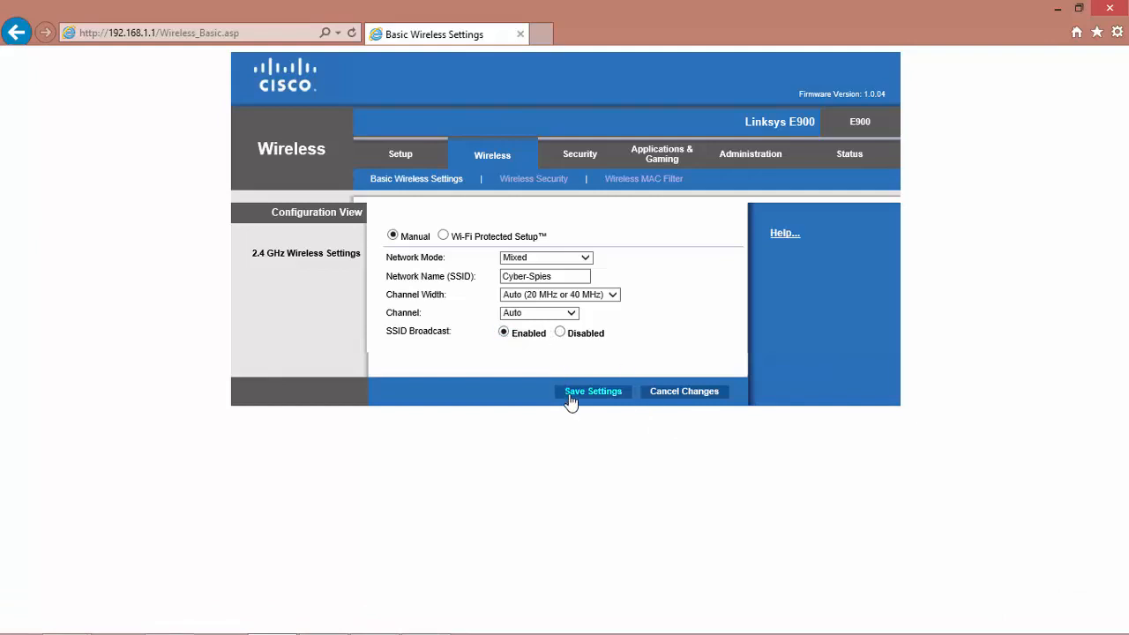
# Save the re-enabled SSID broadcast setting and continue back to the wireless page.
pyautogui.click(593, 391)
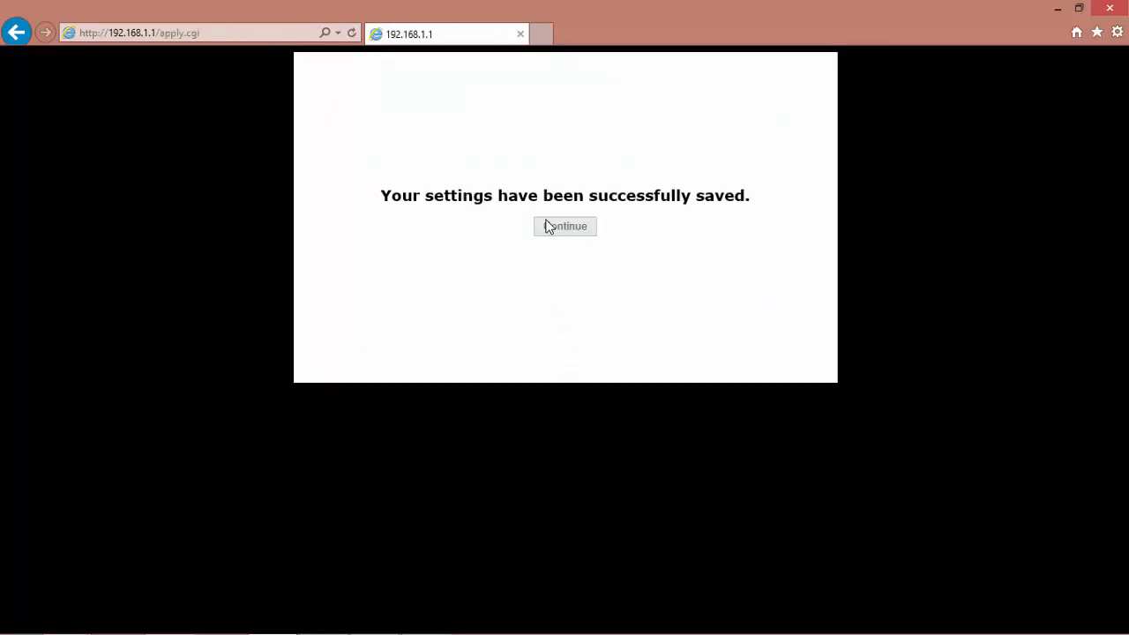
pyautogui.click(565, 226)
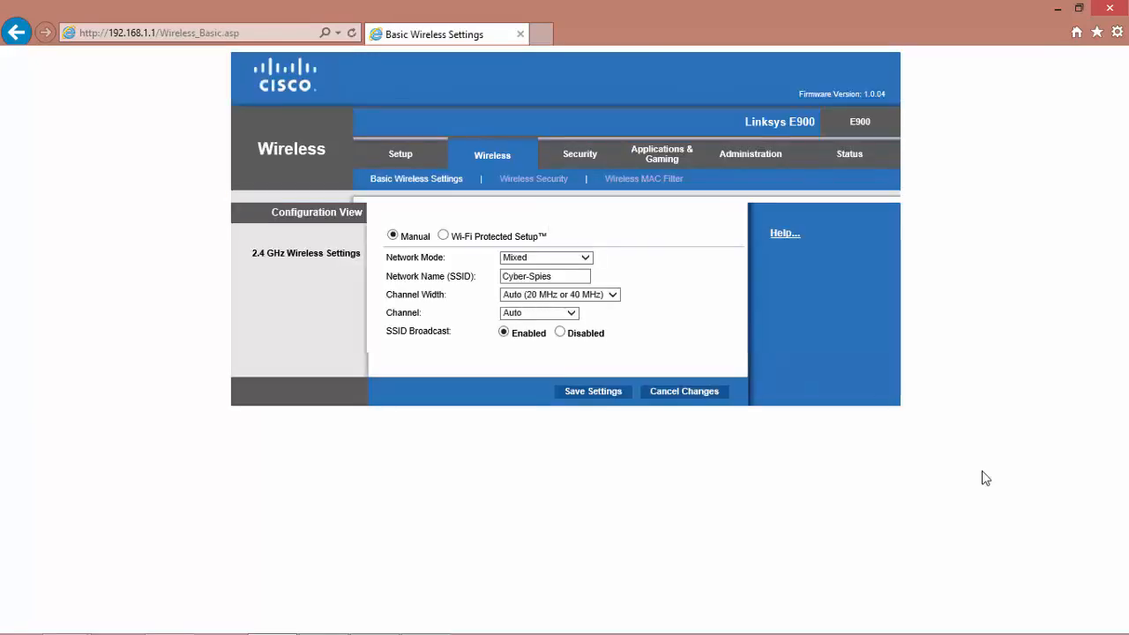
pyautogui.click(991, 619)
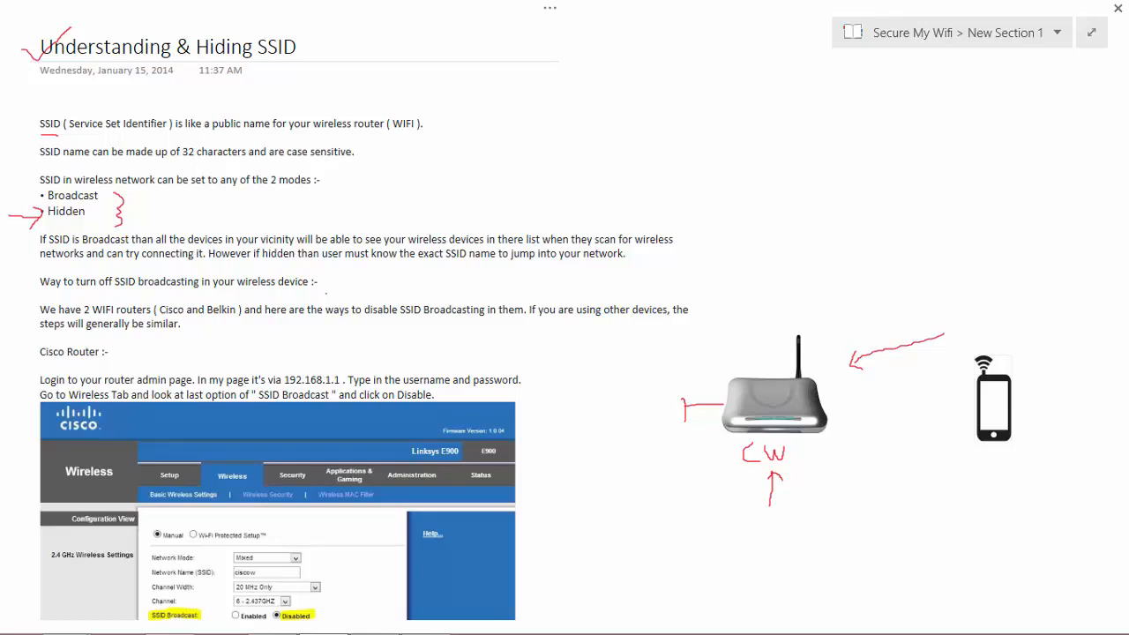
pyautogui.moveTo(1030, 458)
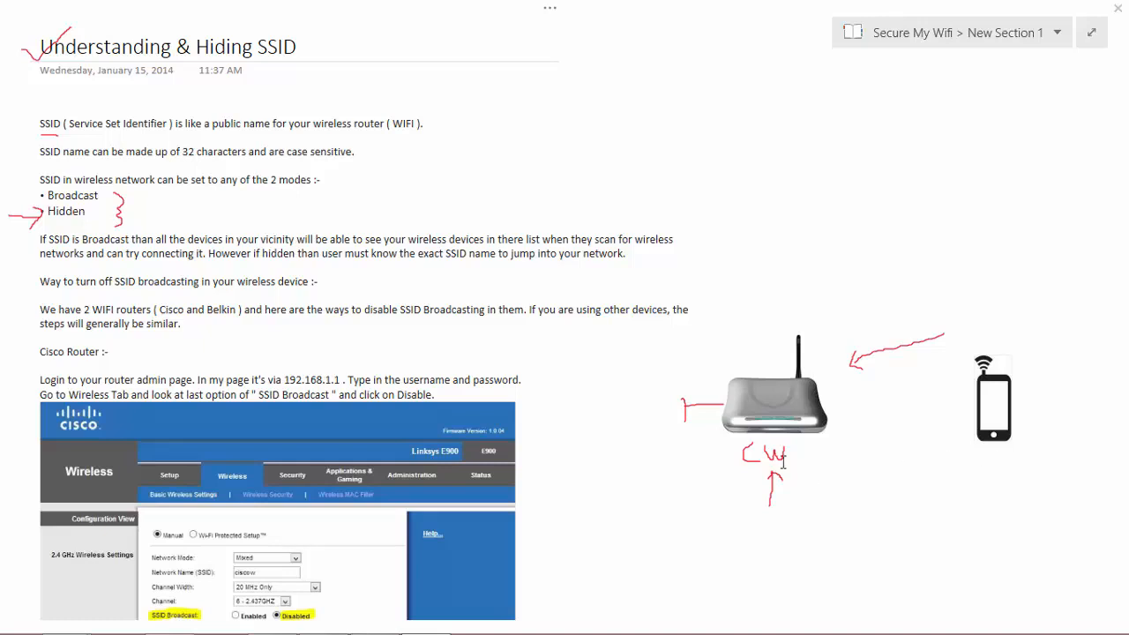
# Scroll down the SSID page to the Belkin router steps, beacon frame analysis and Security by Obscurity image.
pyautogui.scroll(-3)
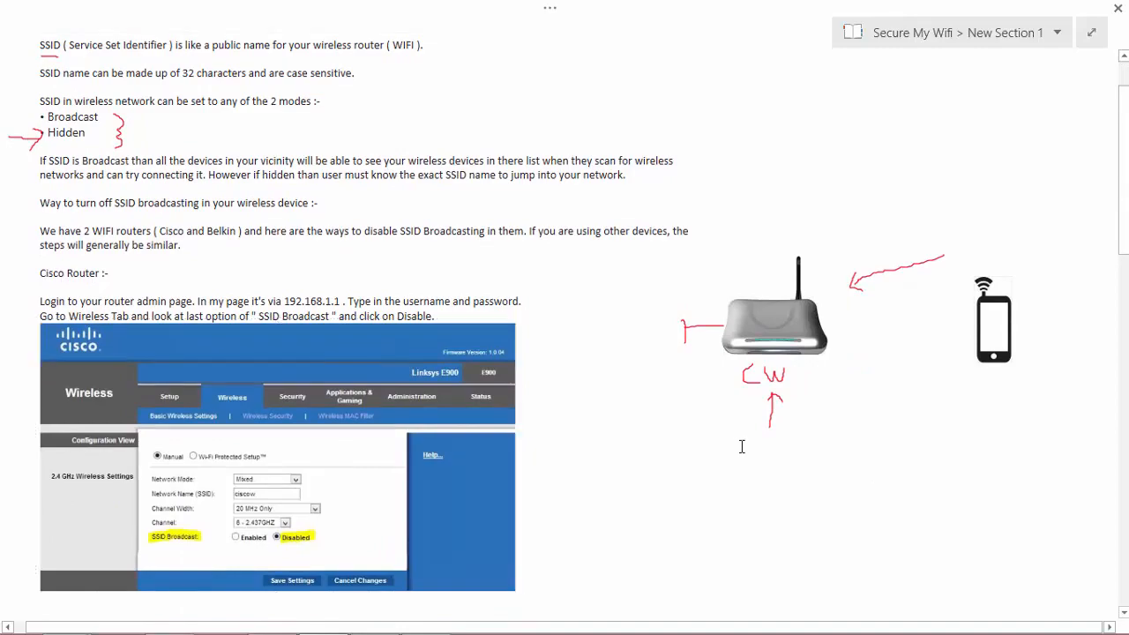
pyautogui.scroll(-3)
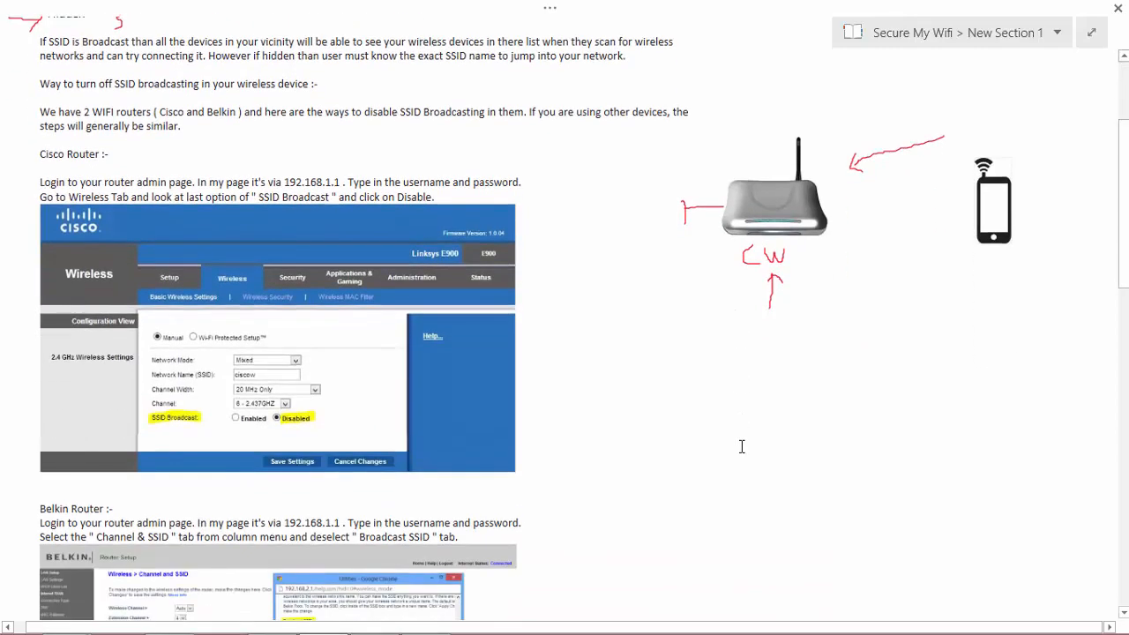
pyautogui.scroll(-3)
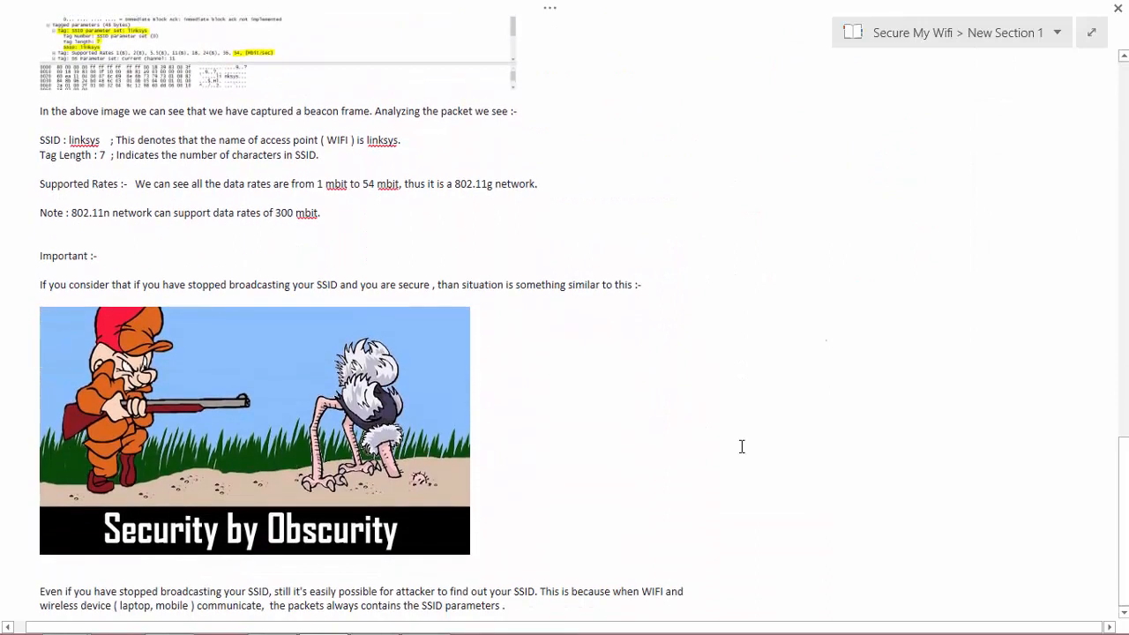